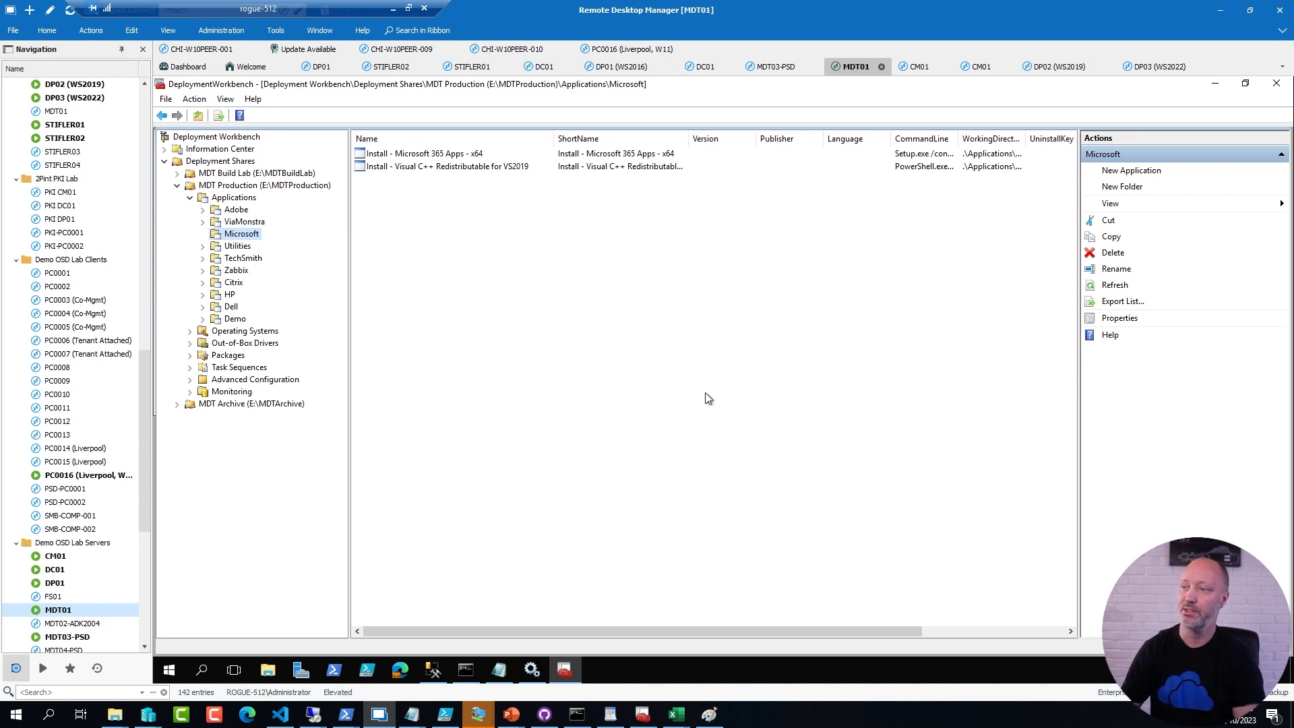
pyautogui.moveTo(452, 363)
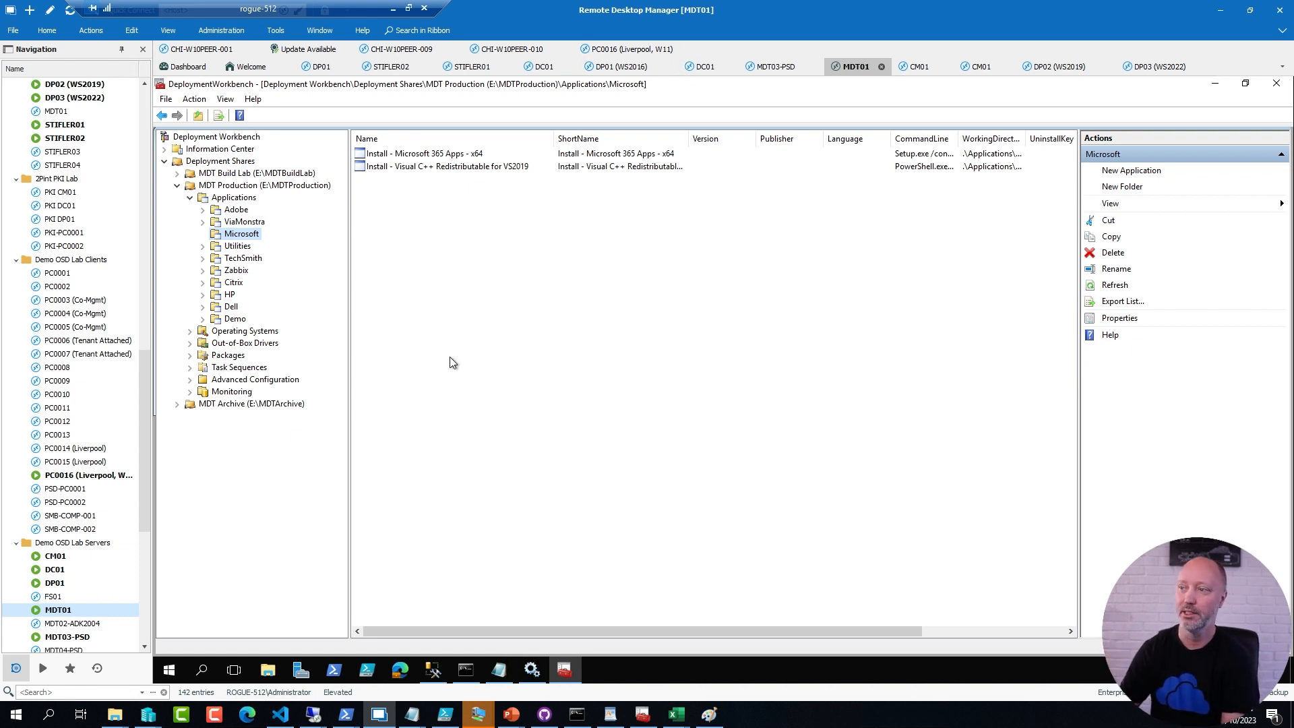
# Show the Other task sequences folder under MDT Production
pyautogui.click(423, 153)
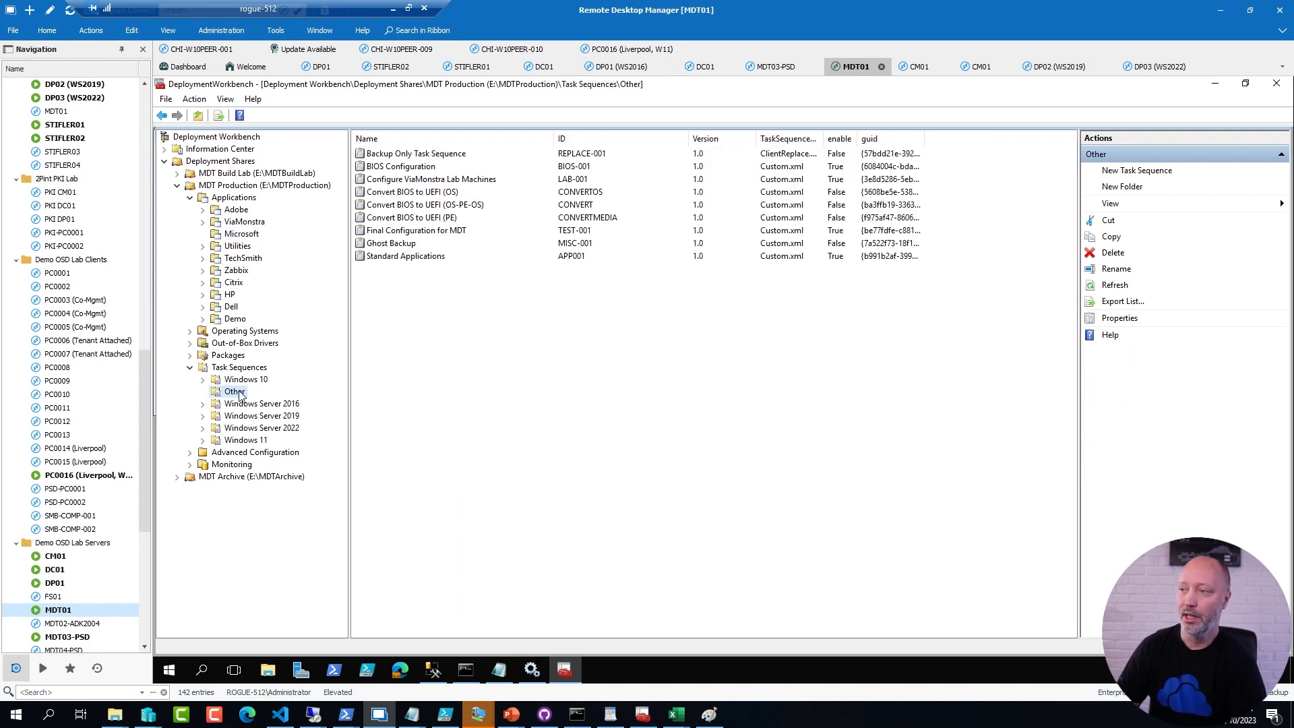
# Start a new task sequence in Other with ID APP002 and name Application Deployment
pyautogui.rightClick(233, 391)
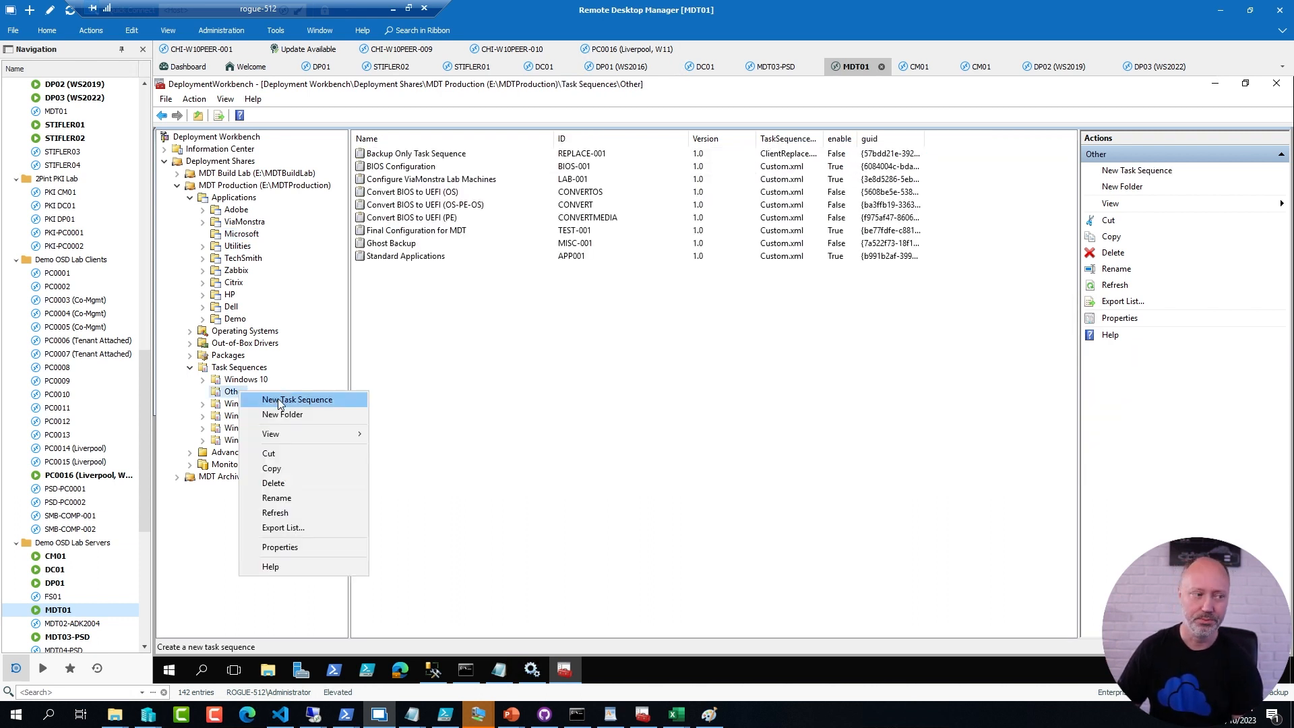
pyautogui.click(295, 399)
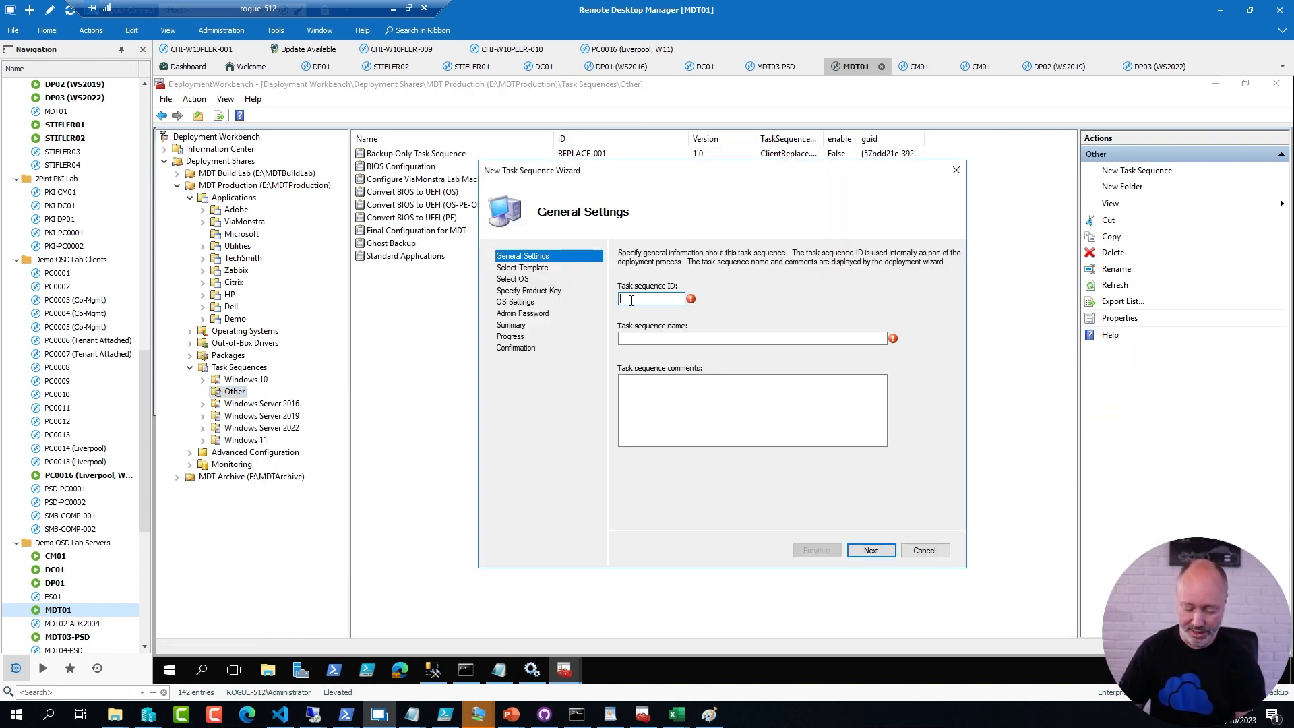
pyautogui.write('APP001')
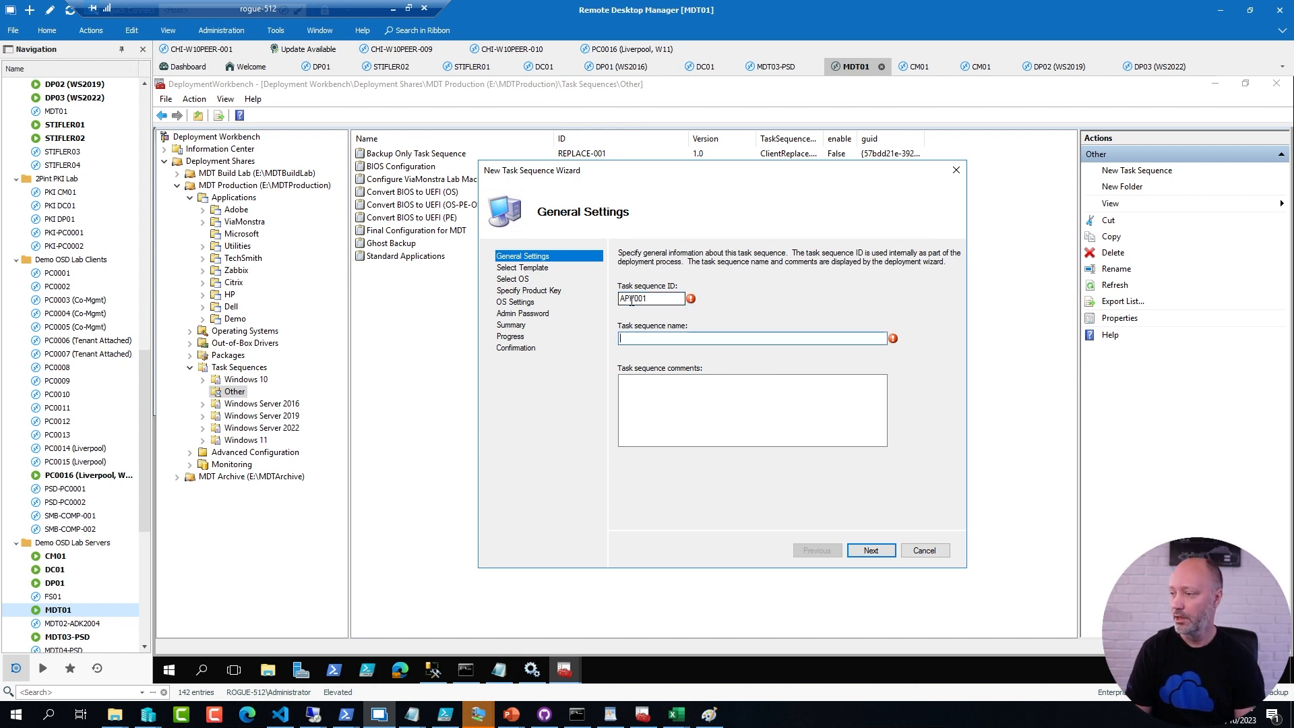
pyautogui.write('Application Deployment')
pyautogui.click(651, 298)
pyautogui.write('2')
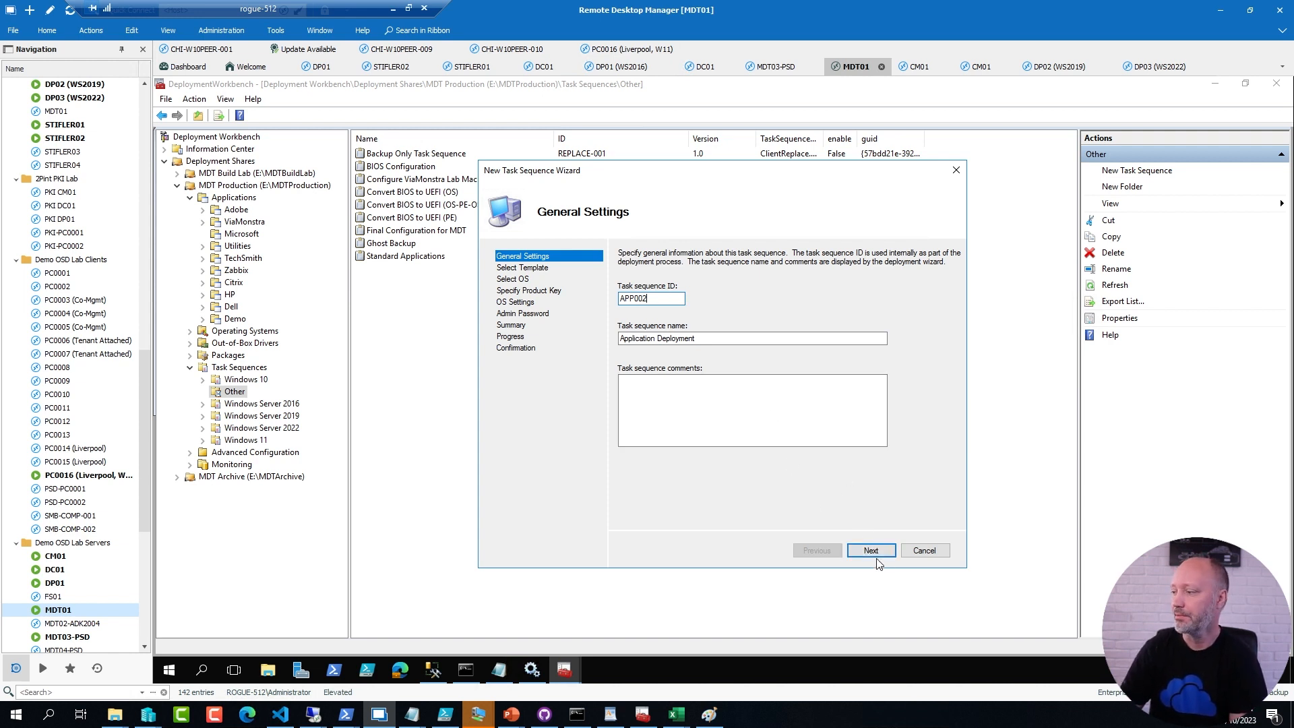
pyautogui.click(870, 550)
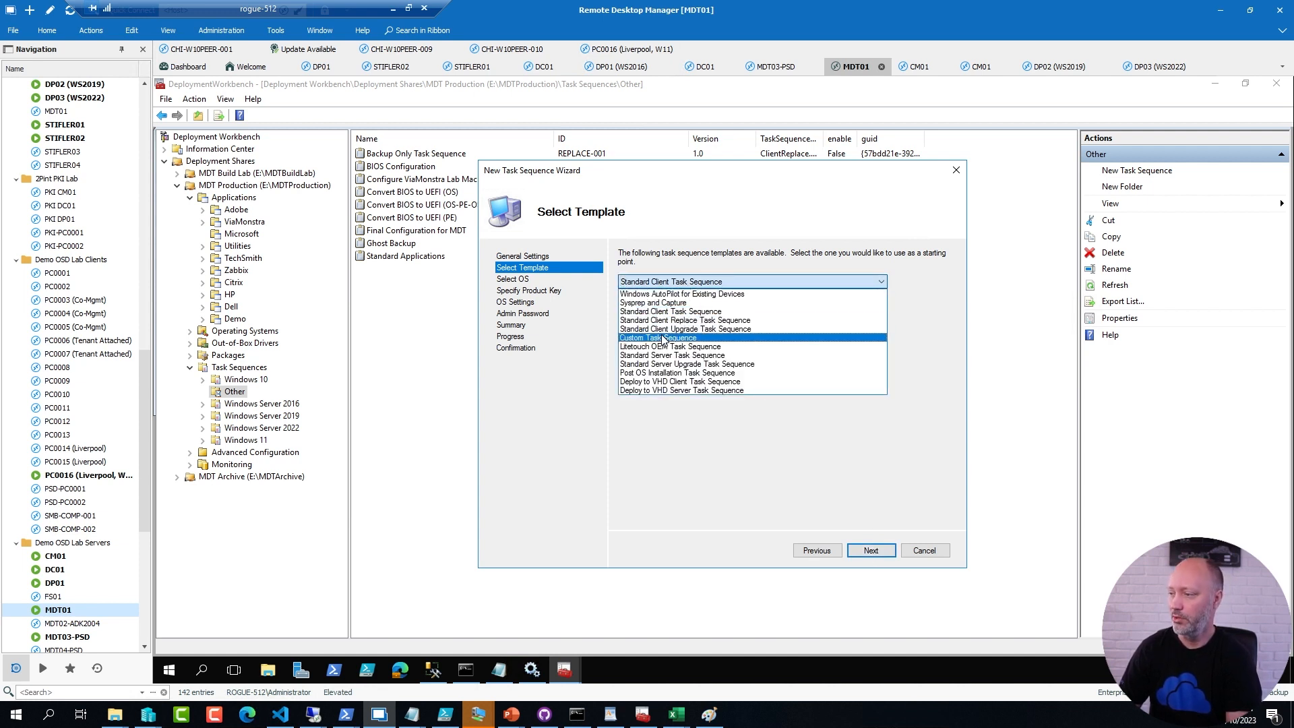
# Base it on the Custom Task Sequence template and finish creating it
pyautogui.click(669, 337)
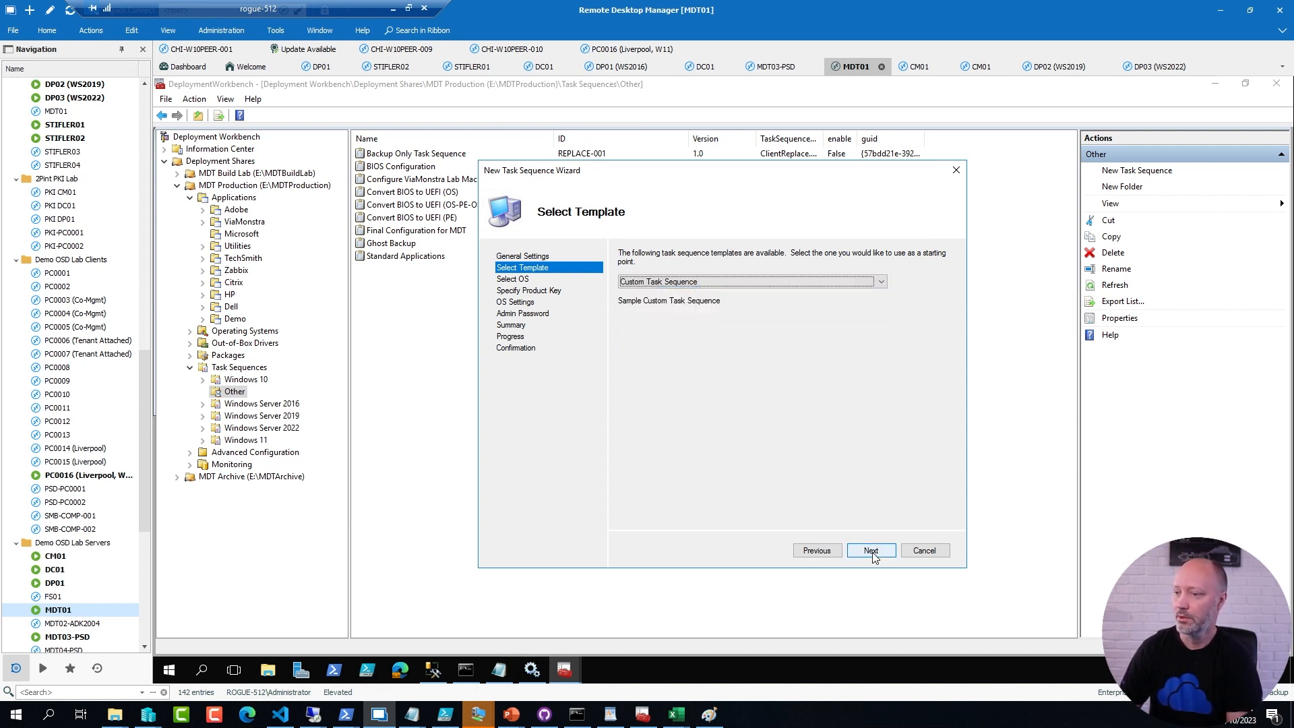
pyautogui.click(869, 550)
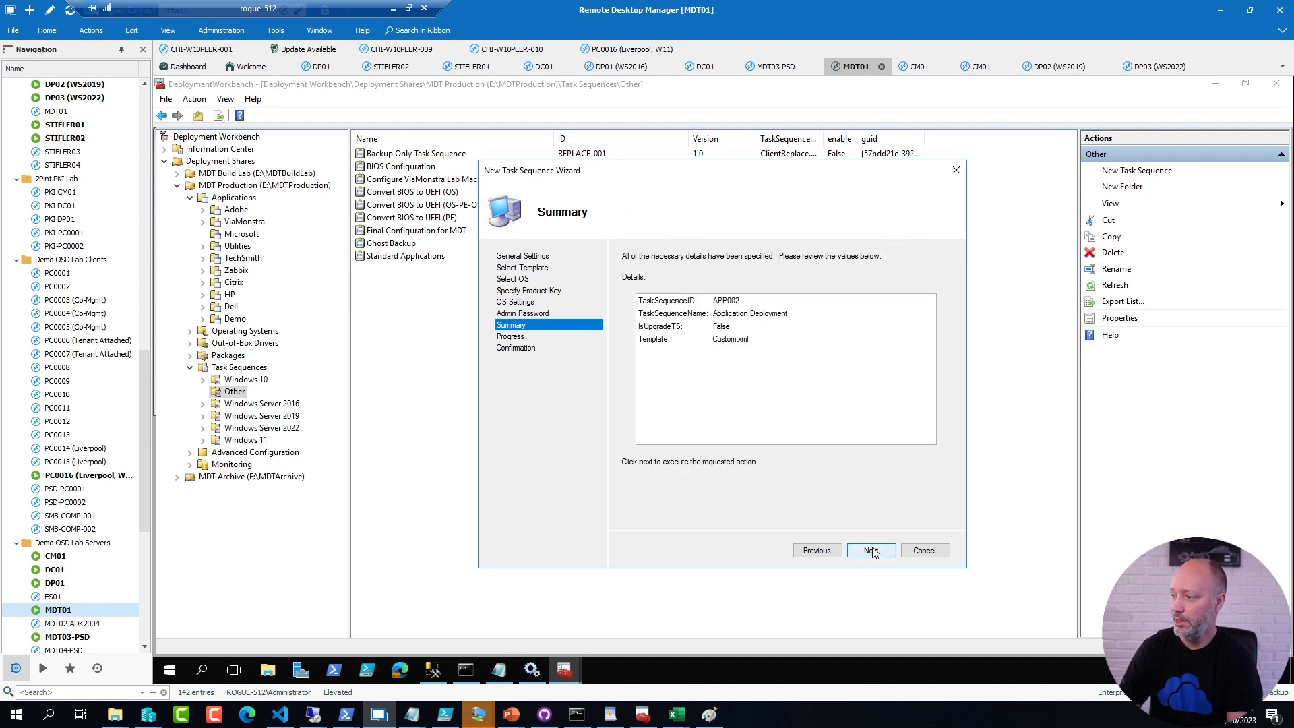
pyautogui.click(871, 550)
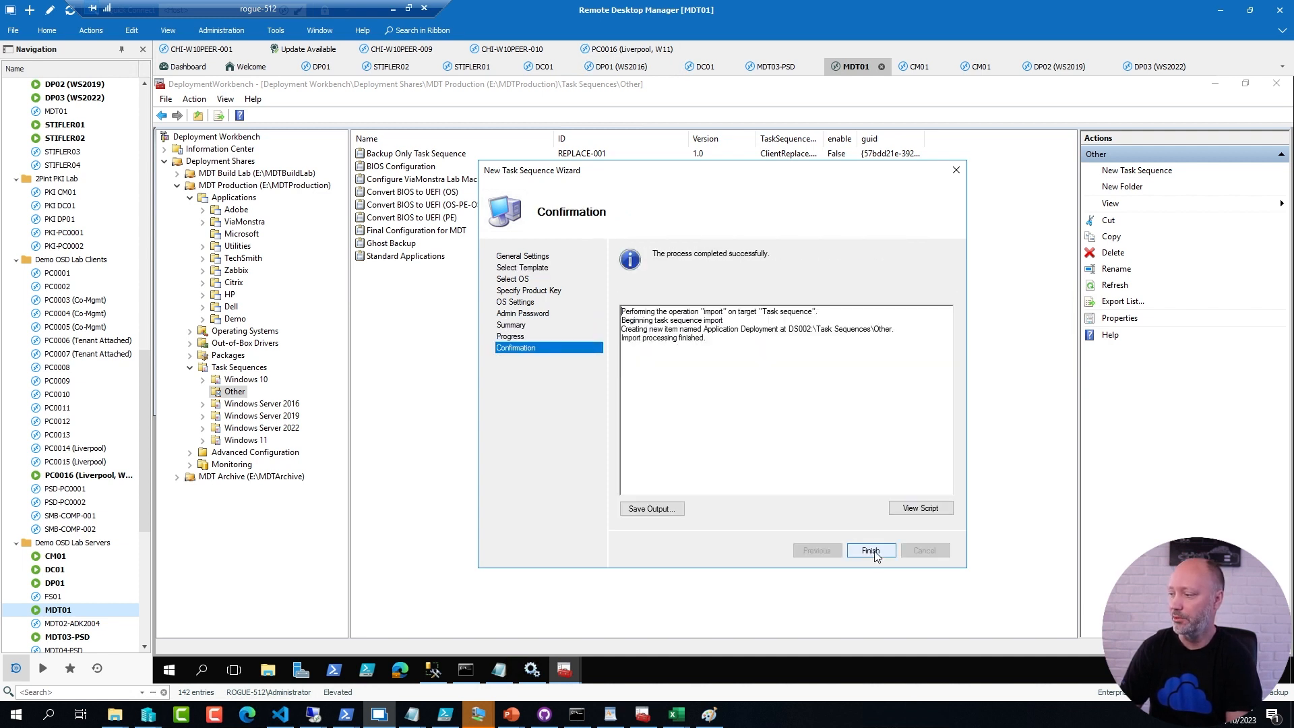
pyautogui.click(869, 550)
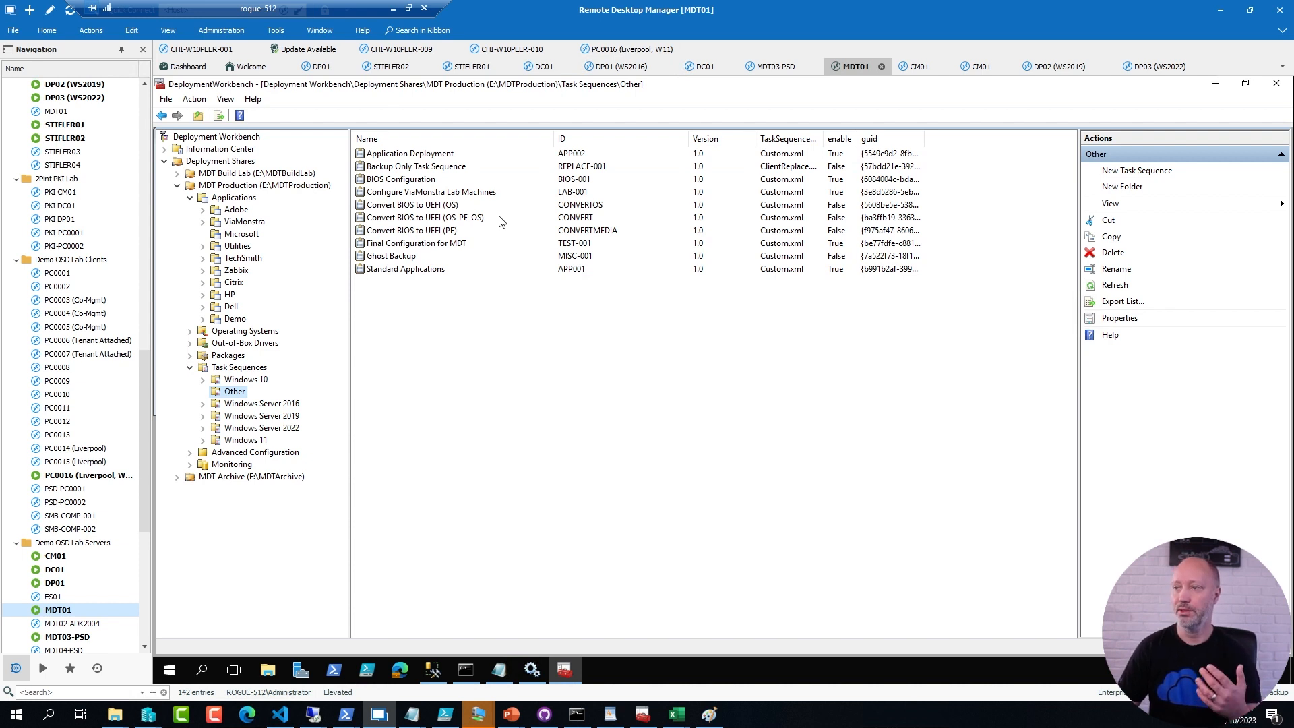
# Make Application Deployment's install step install only Microsoft 365 Apps - x64
pyautogui.doubleClick(409, 152)
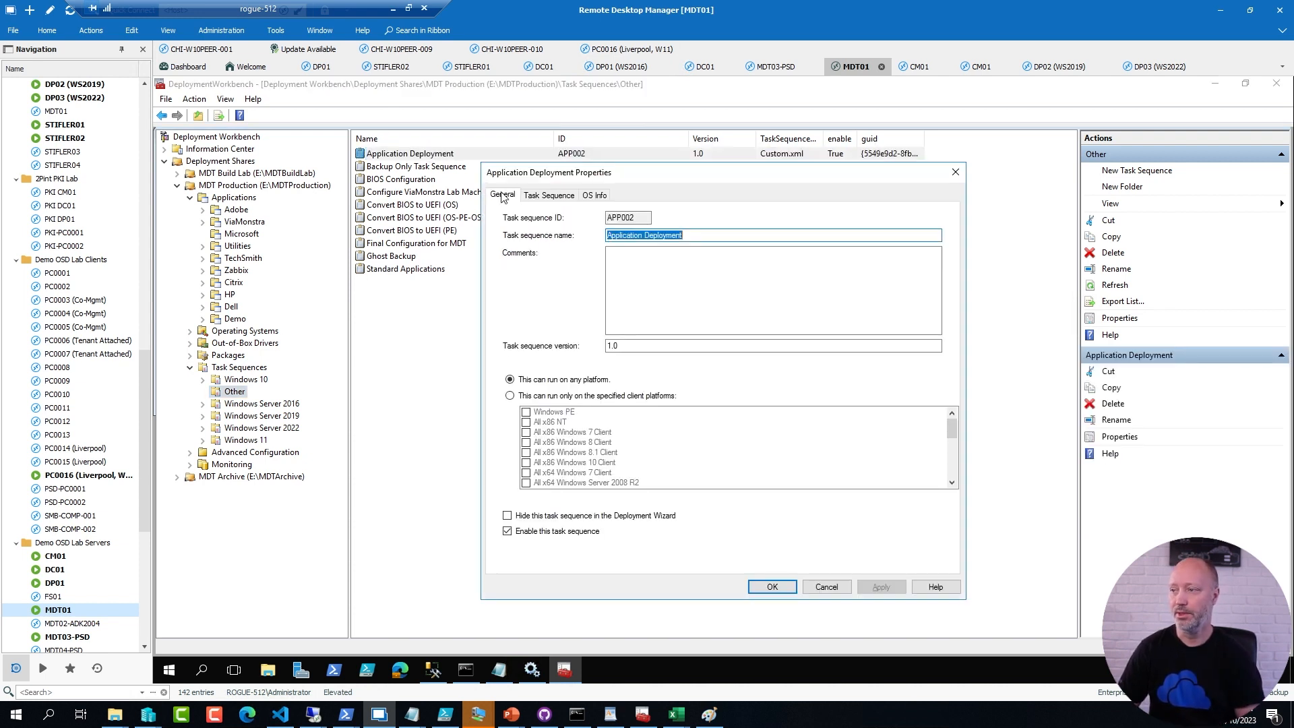
pyautogui.click(549, 194)
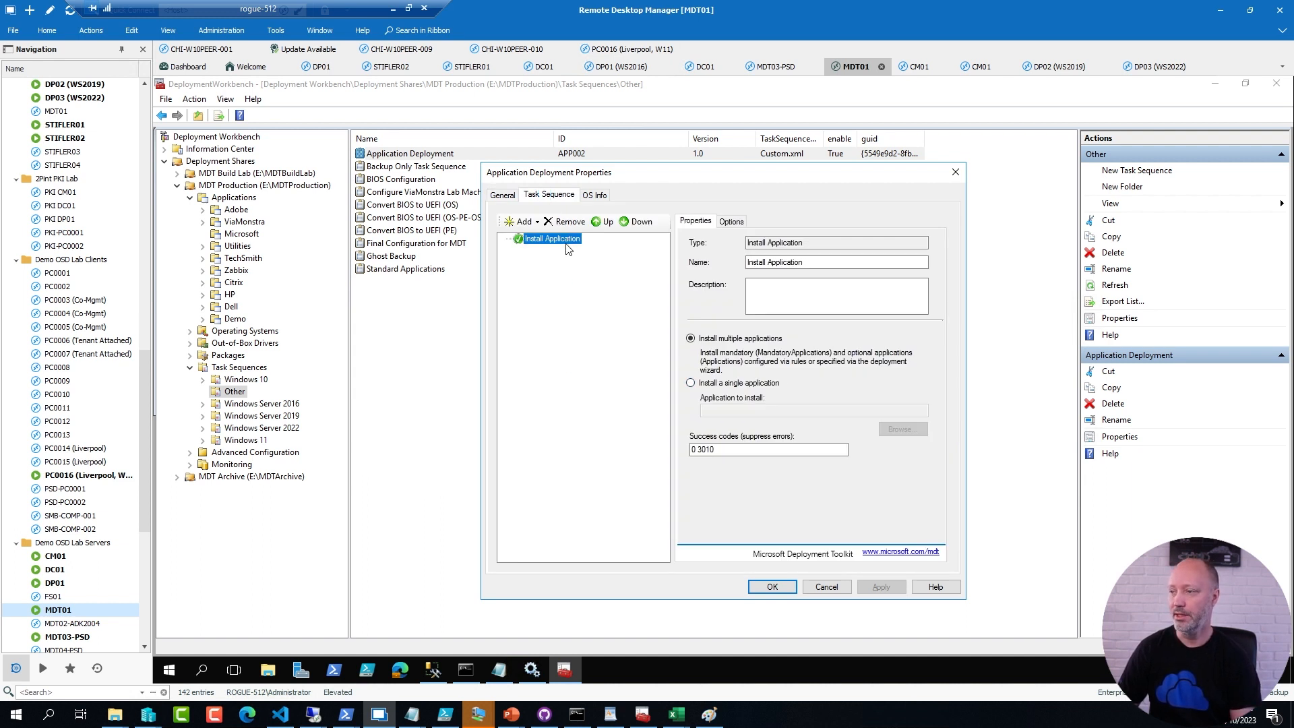
pyautogui.moveTo(567, 255)
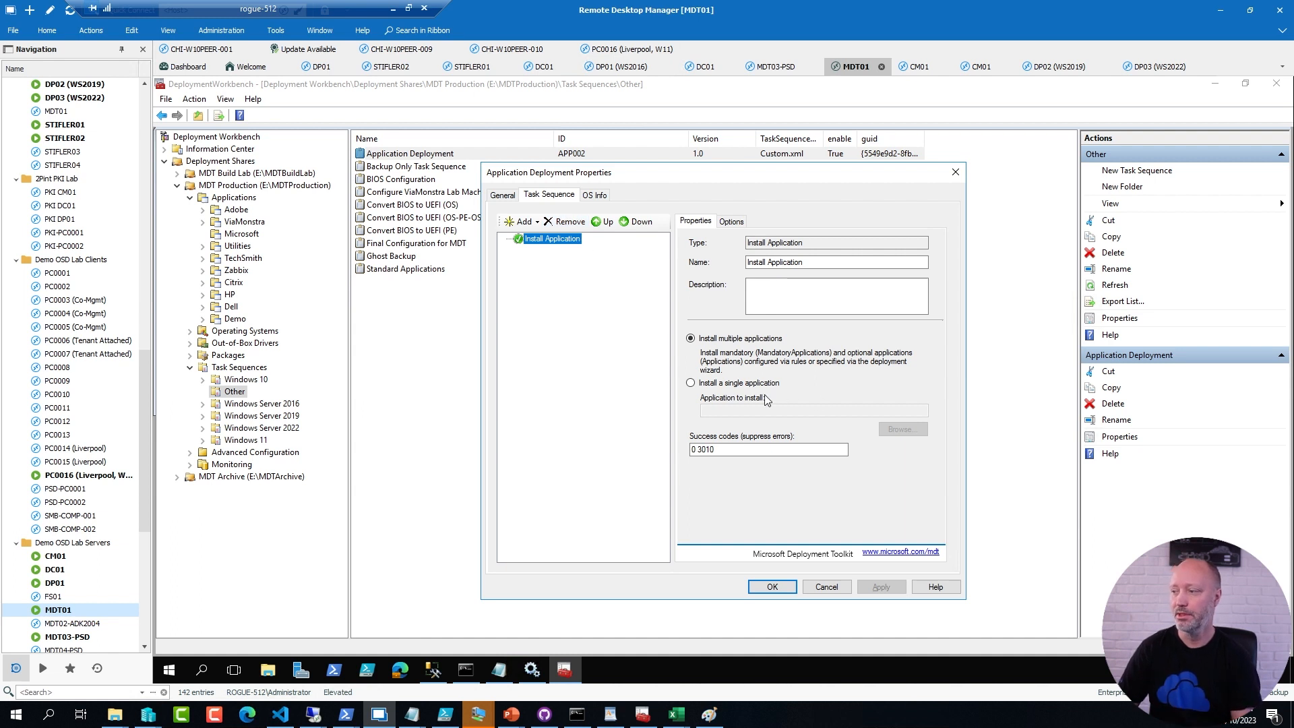
pyautogui.moveTo(733, 384)
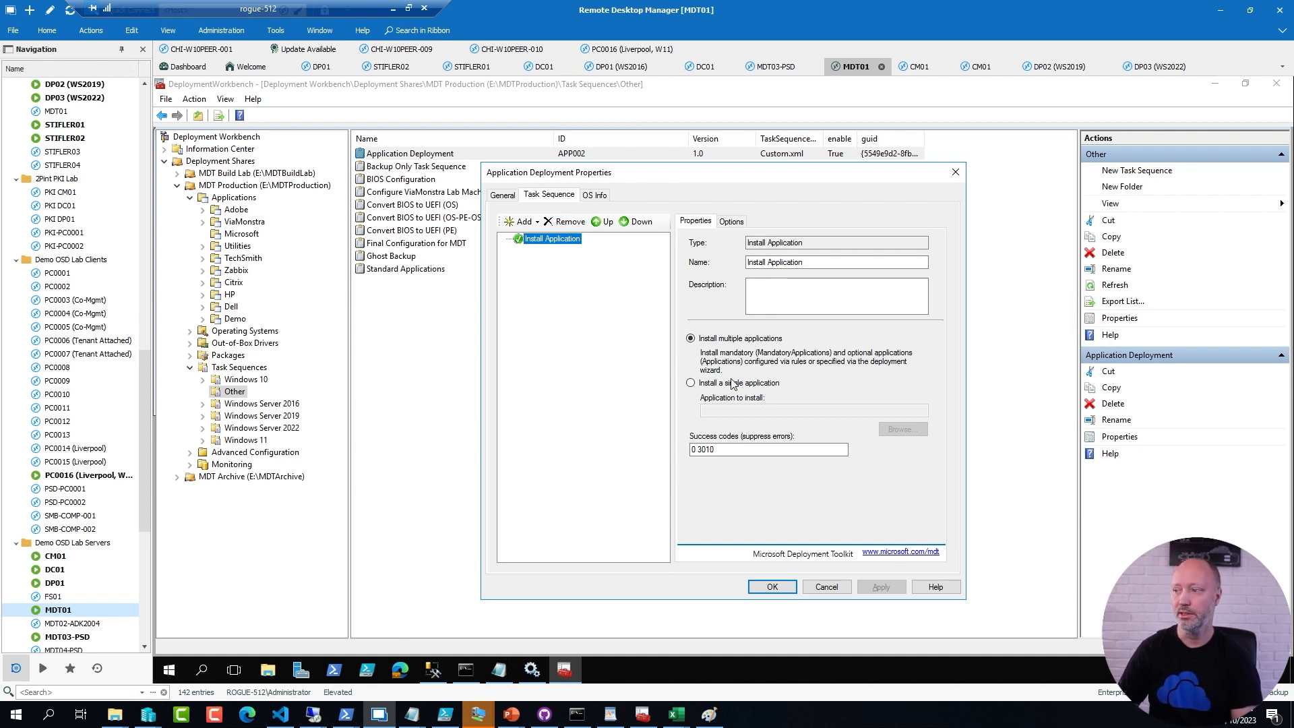
pyautogui.click(691, 382)
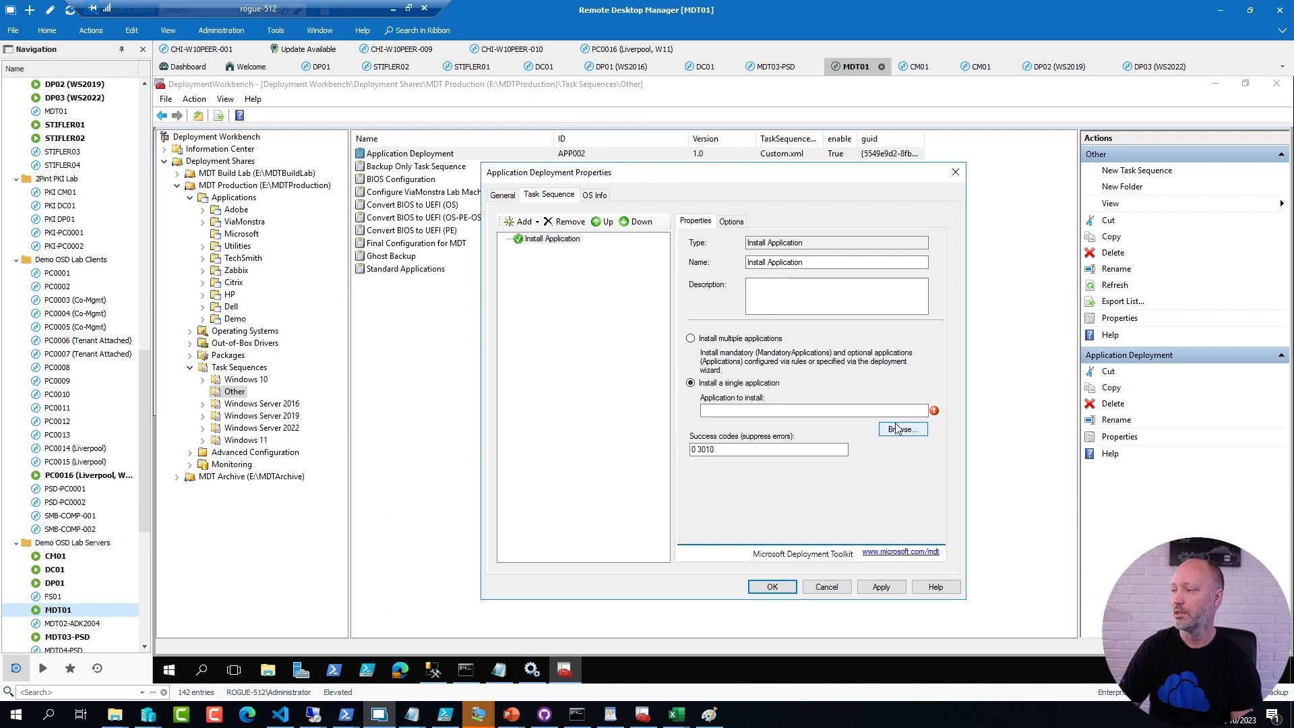
pyautogui.click(902, 429)
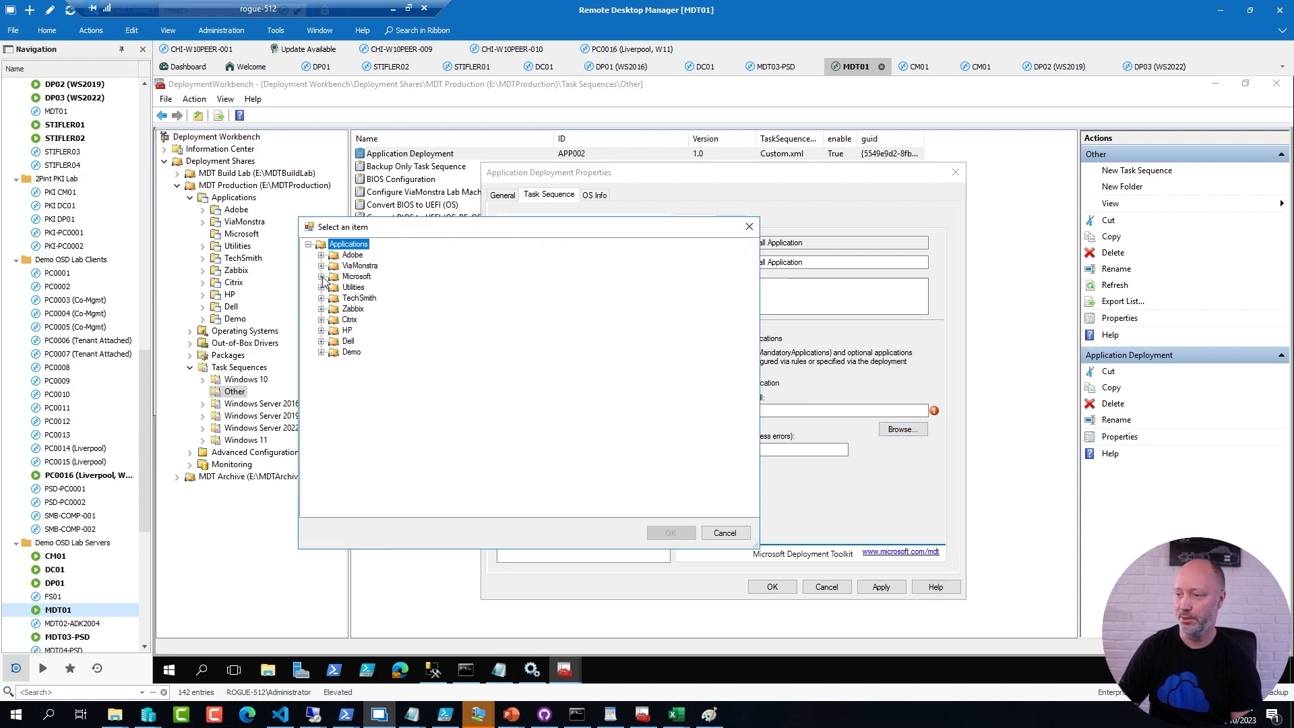
pyautogui.click(321, 276)
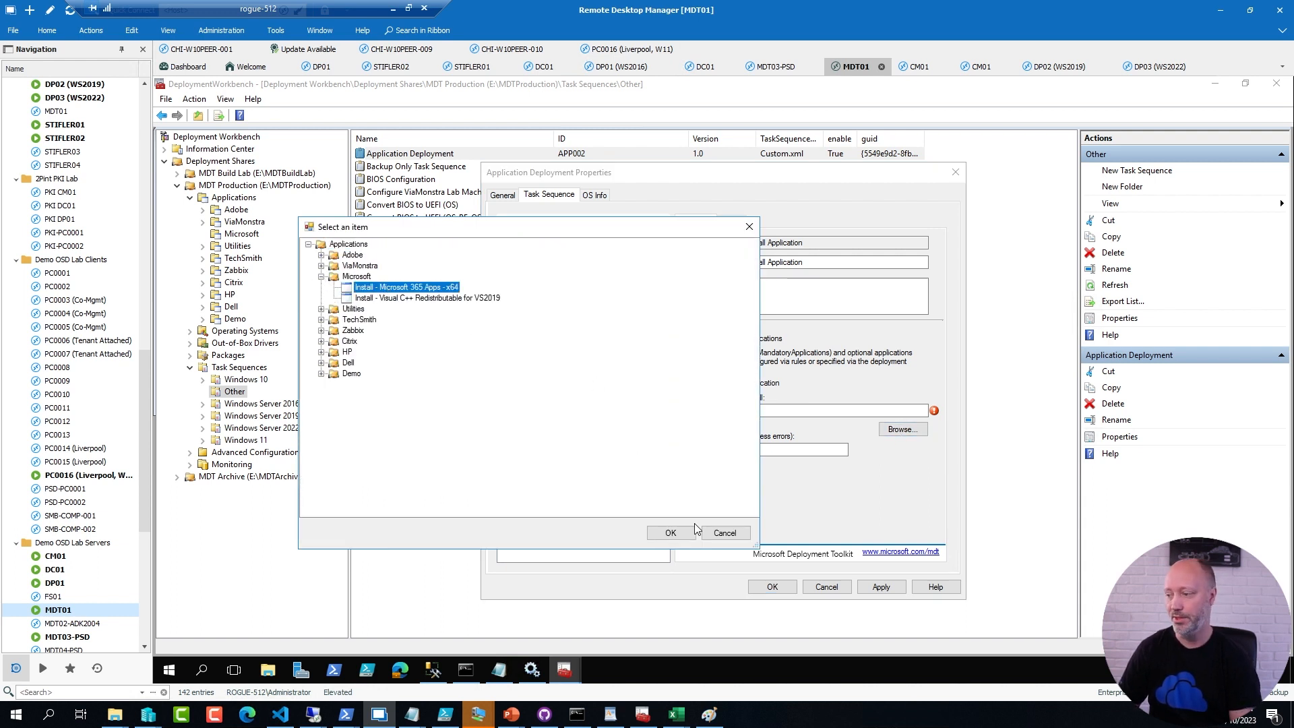
pyautogui.click(670, 533)
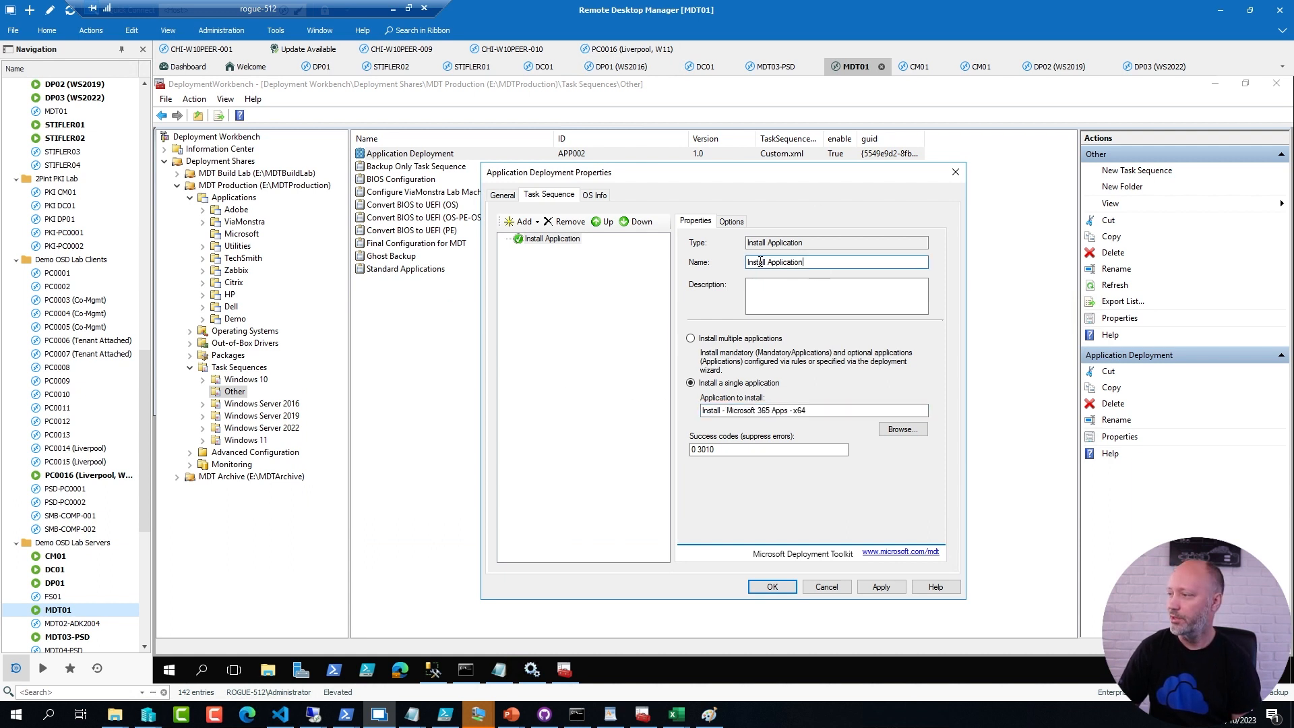
# Name the step 'Install - Microsoft 365 Apps - x64' and save the task sequence
pyautogui.write('Install - Microsoft 365 Apps - x64')
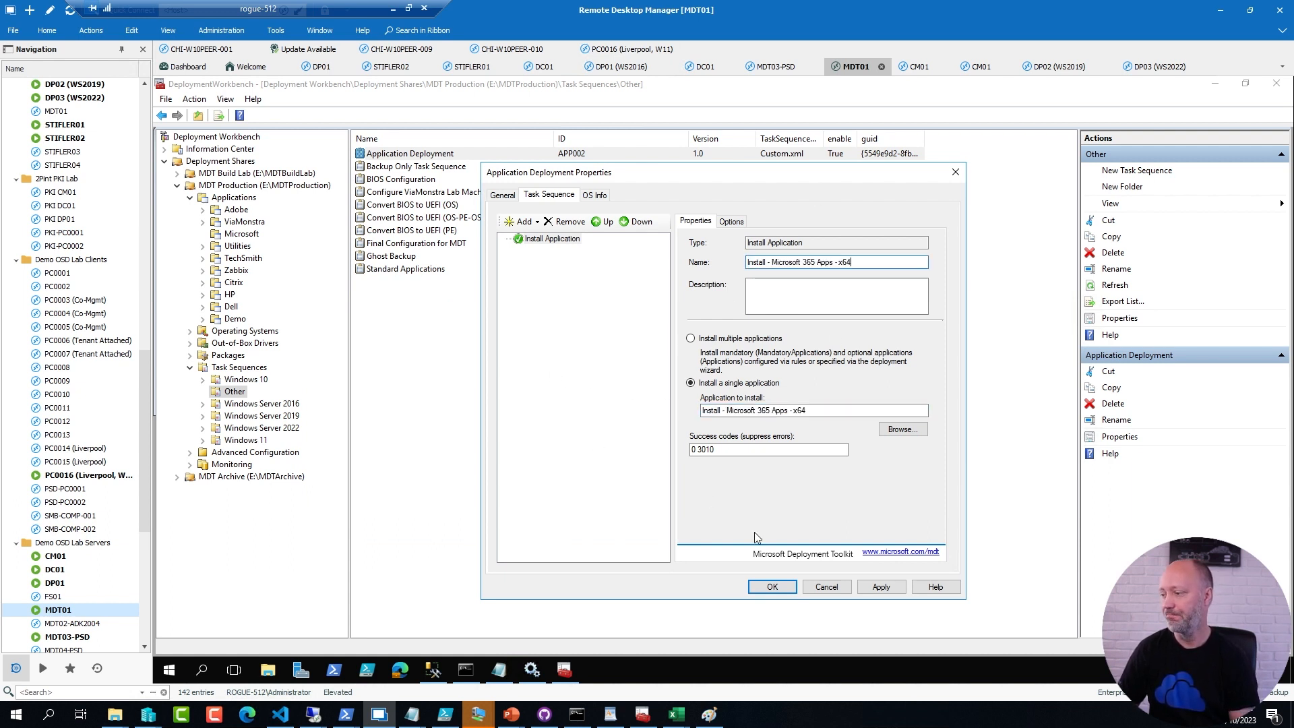
pyautogui.click(771, 587)
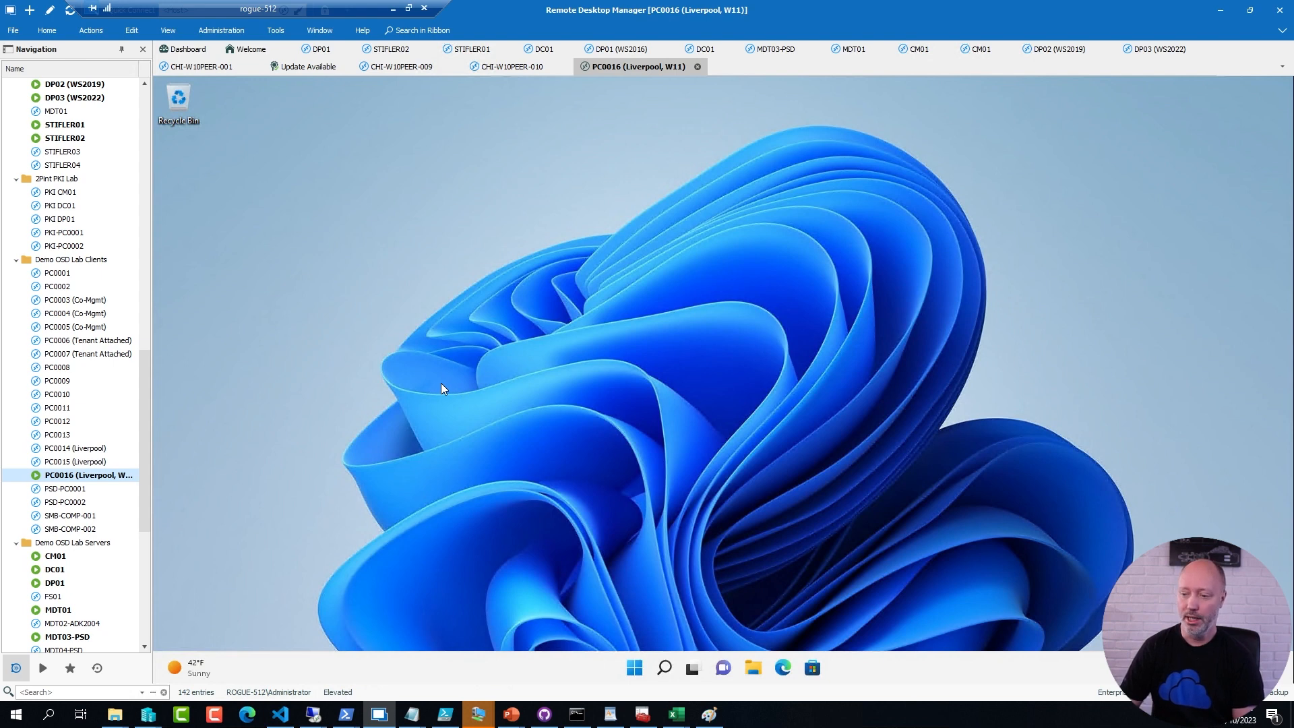
# On PC0016, fill Run with \\MDT01\MDTProduction$\Scripts\LiteTouch.vbs after checking installed programs
pyautogui.press('Win+r')
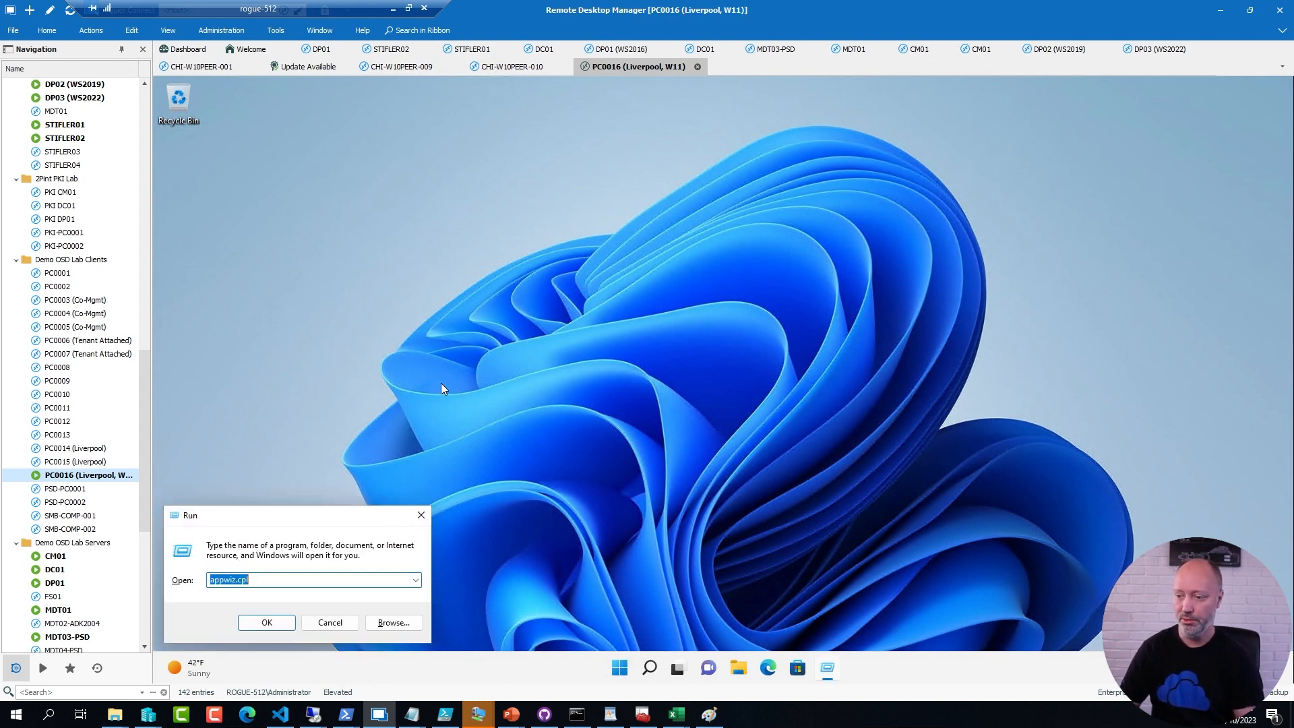
pyautogui.write('\\\\MDT01\\MDTProduction$\\Scripts\\LiteTouch.vbs')
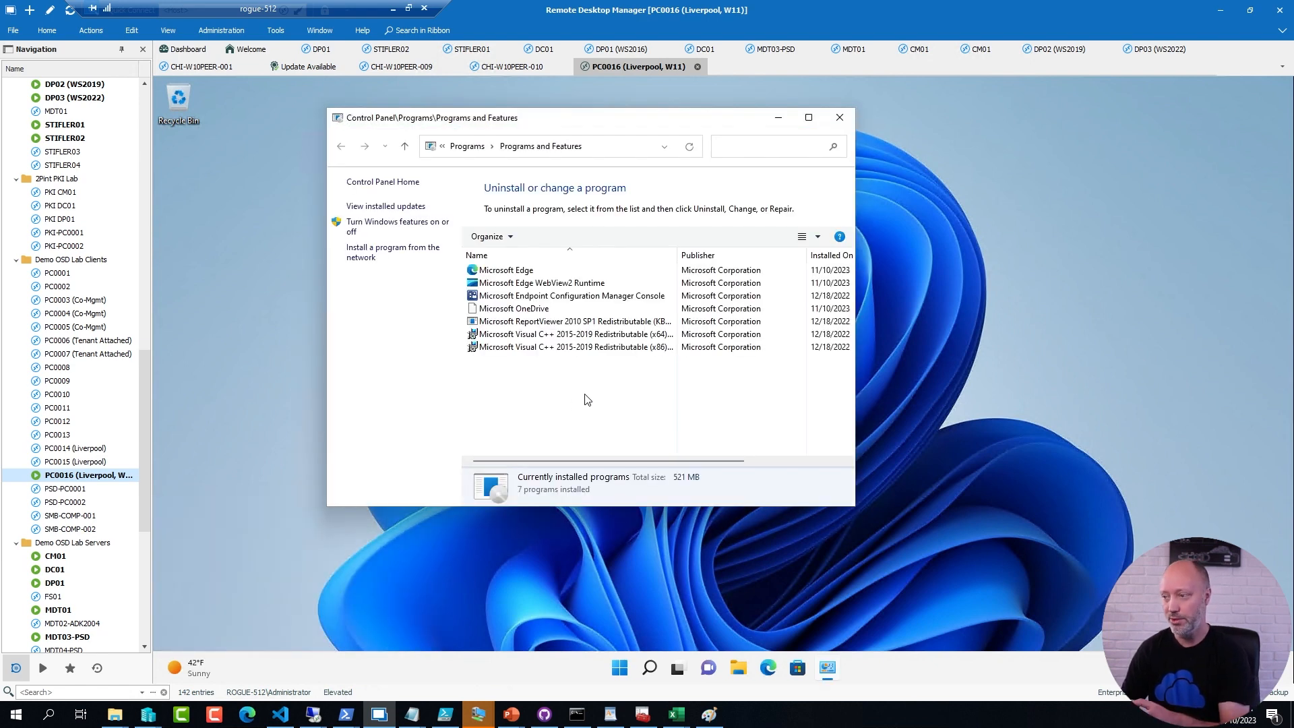
pyautogui.moveTo(839, 118)
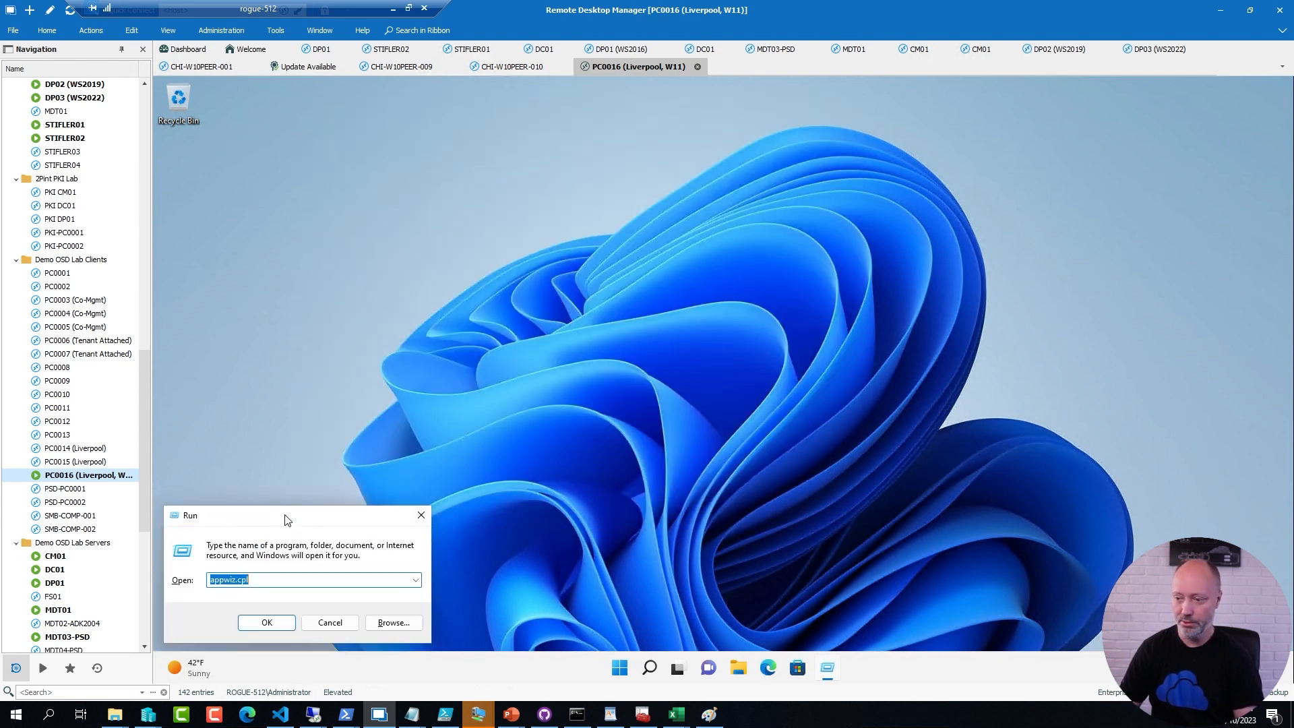
pyautogui.write('\\\\MDT01\\MDTProduction$\\Scripts\\LiteTouch.vbs')
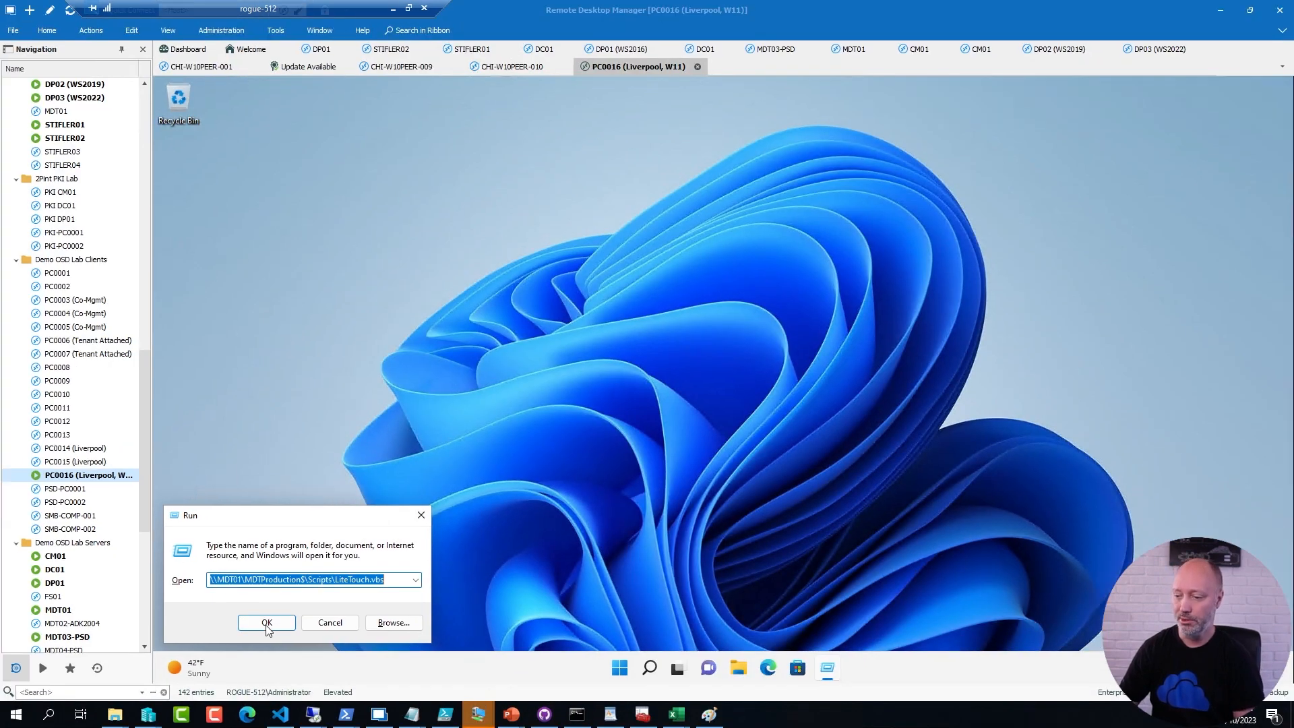
# Launch LiteTouch and choose the Application Deployment task sequence for this computer
pyautogui.click(266, 623)
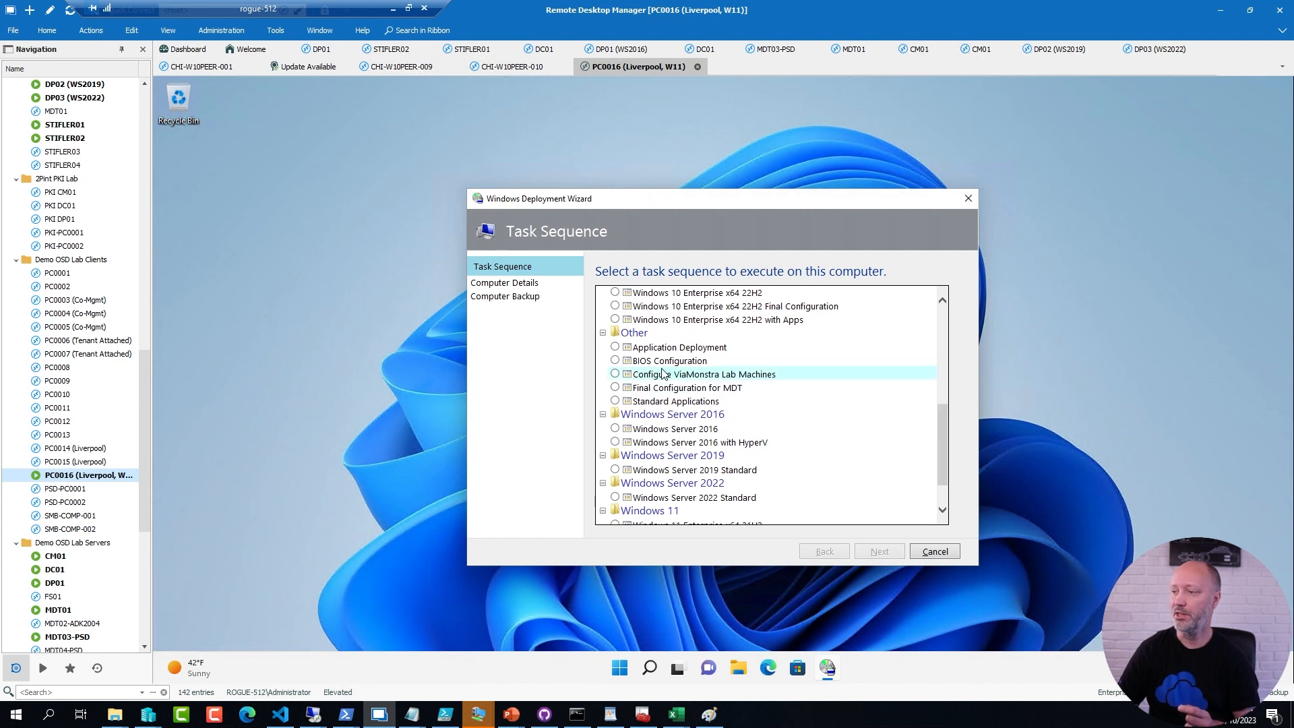
pyautogui.click(614, 347)
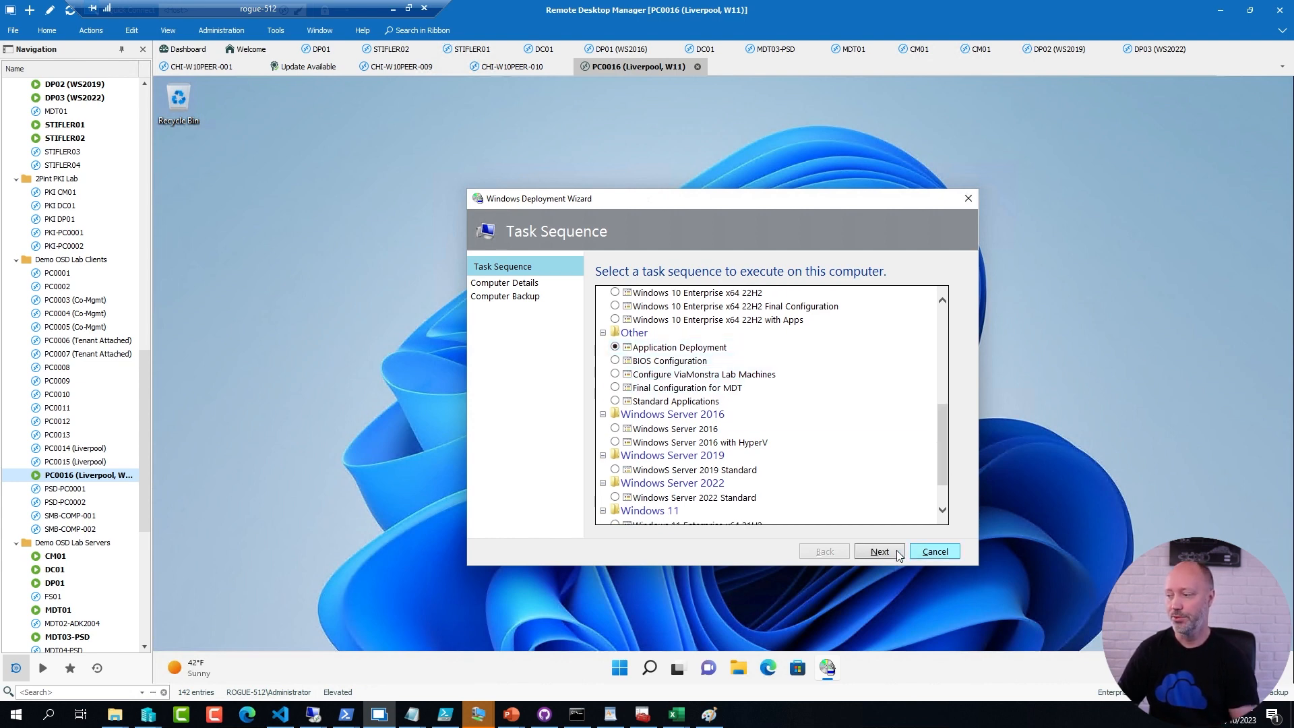
pyautogui.click(933, 551)
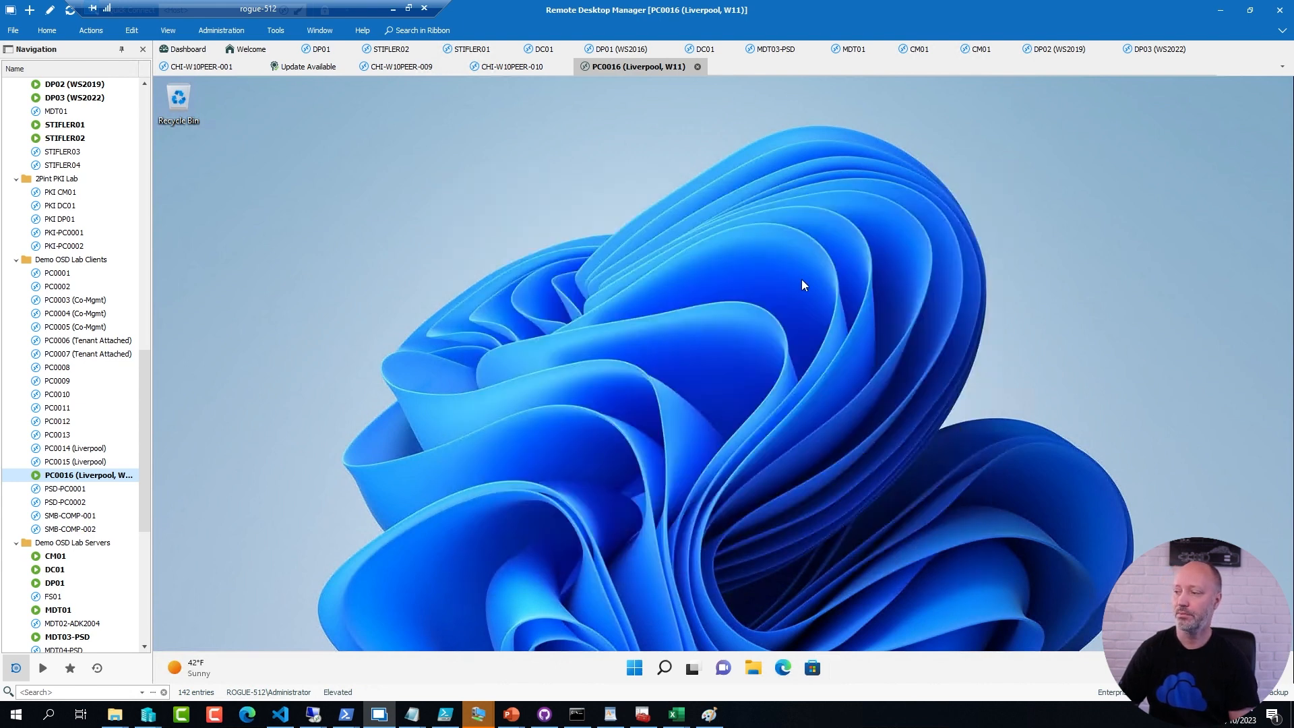
pyautogui.moveTo(807, 282)
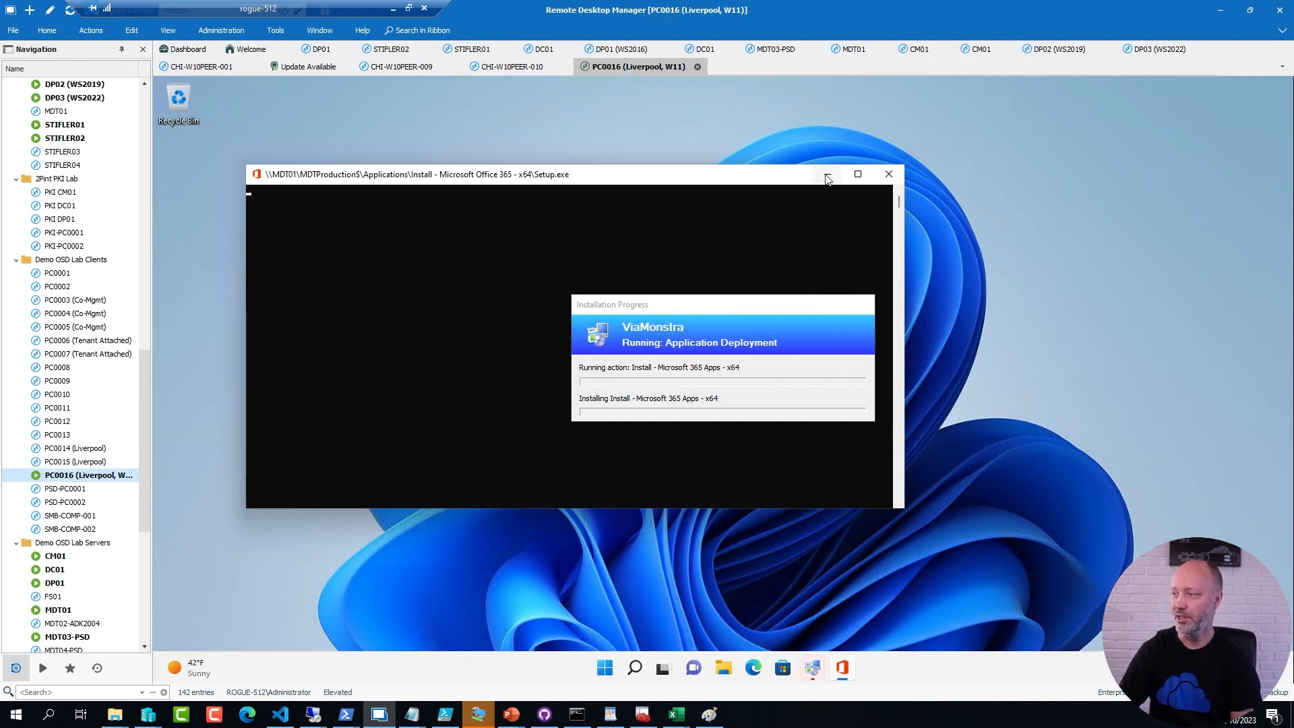
# Hide the Office Setup.exe console while Microsoft 365 Apps x64 installs
pyautogui.click(826, 174)
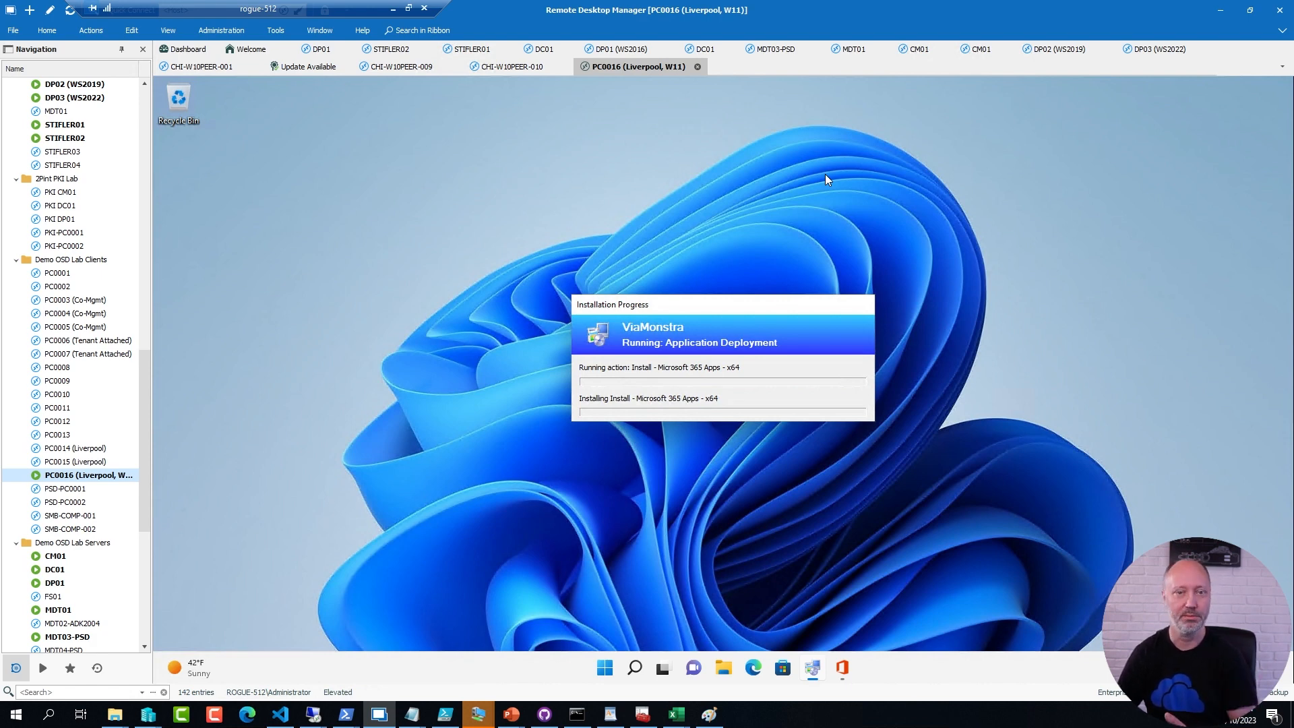
pyautogui.moveTo(815, 384)
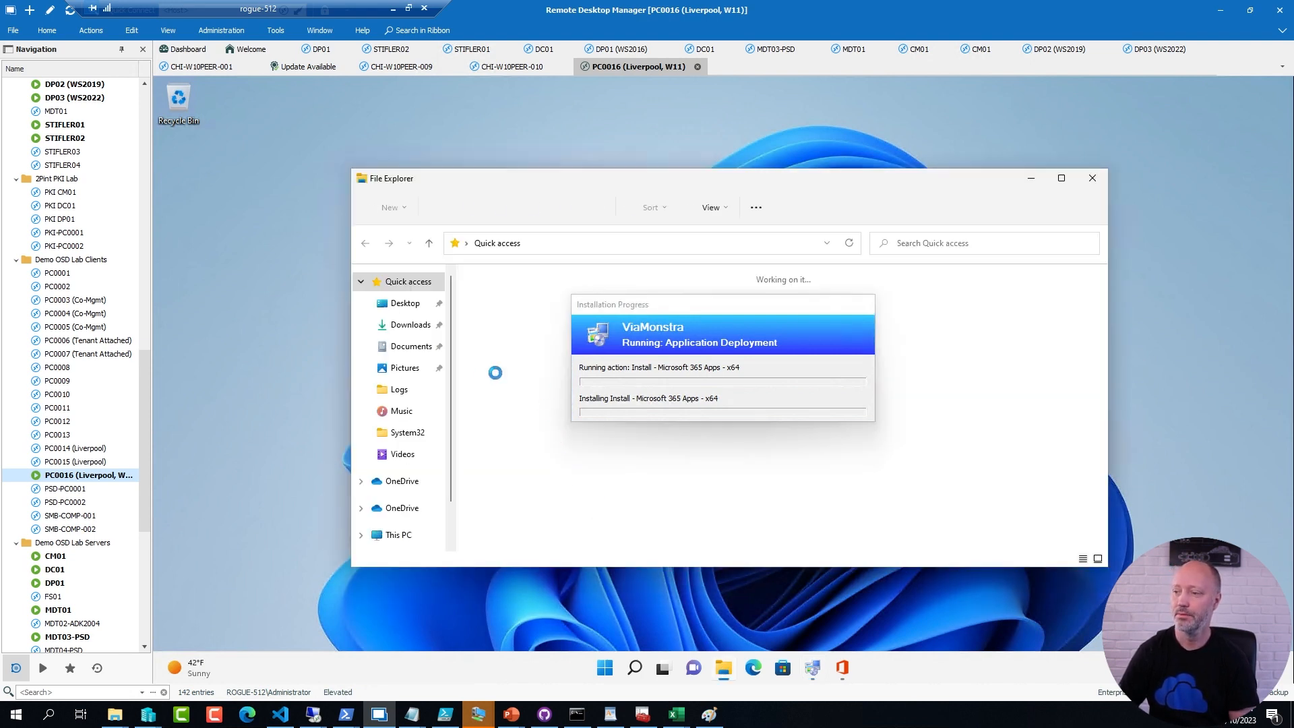
# Browse to C:\MININT\SMSOSD\OSDLOGS on the remote PC
pyautogui.click(398, 533)
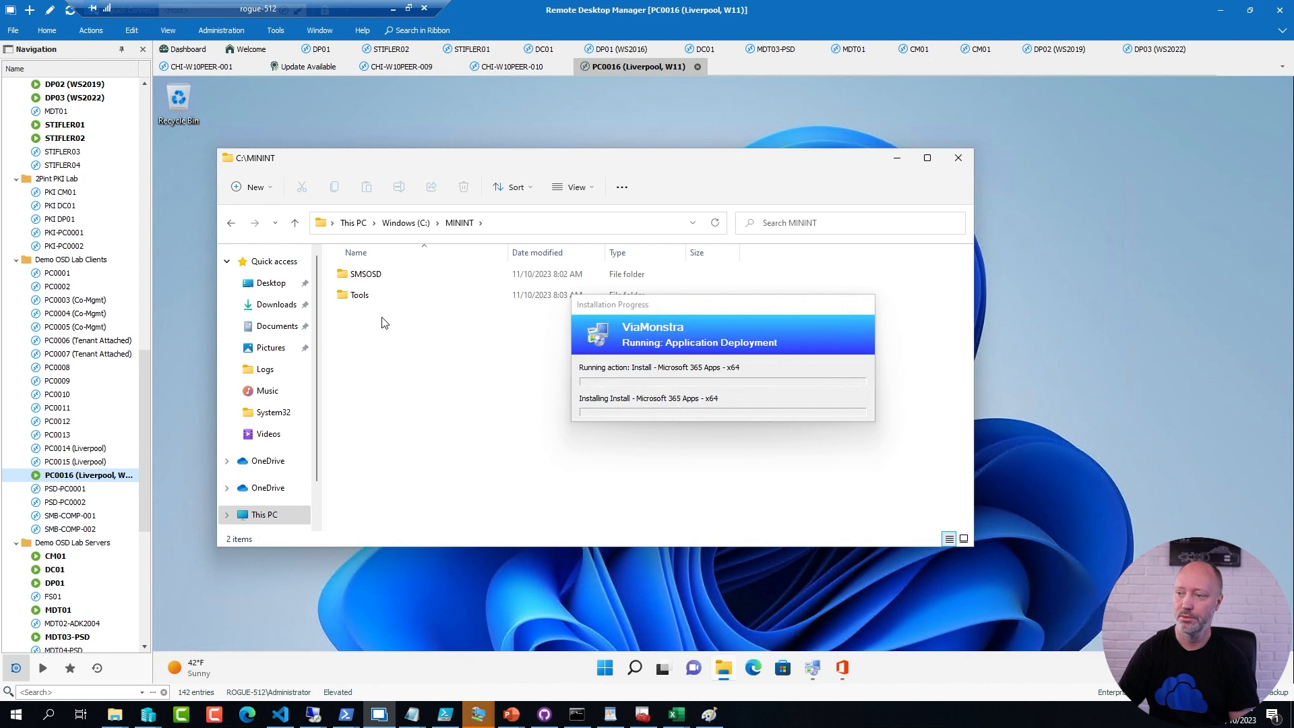
pyautogui.doubleClick(364, 274)
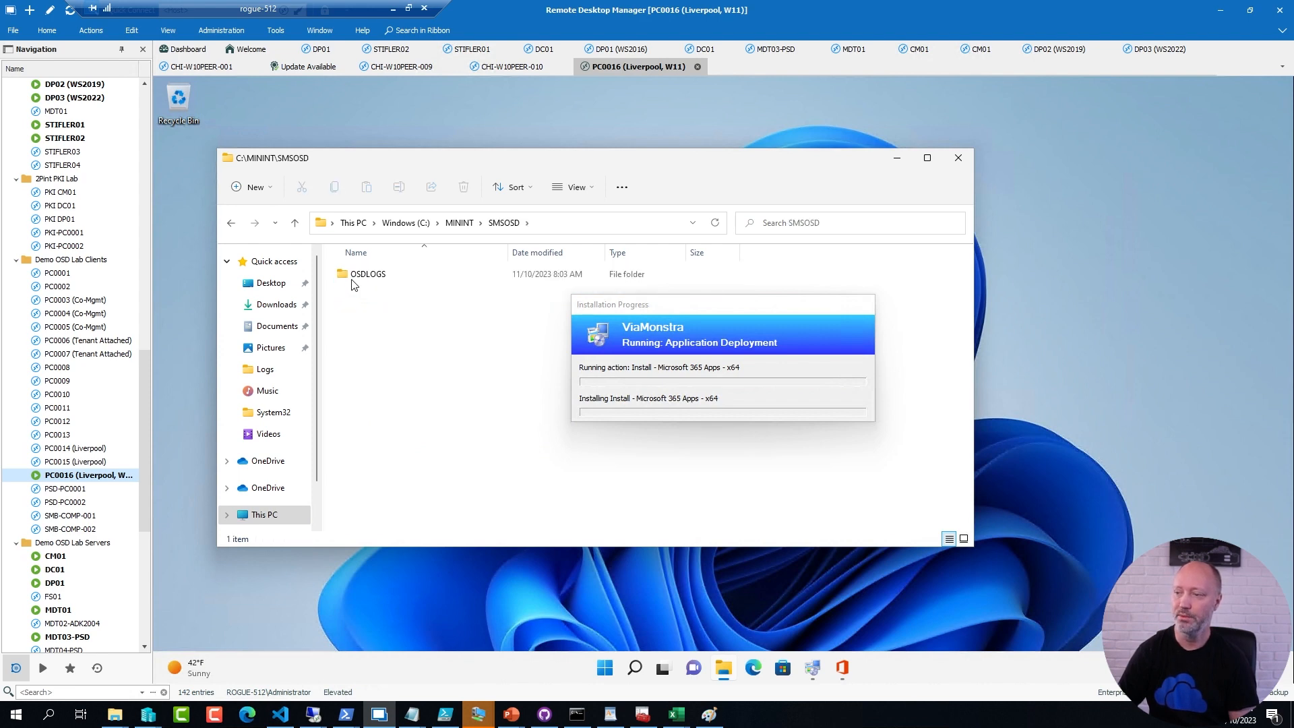
pyautogui.doubleClick(367, 273)
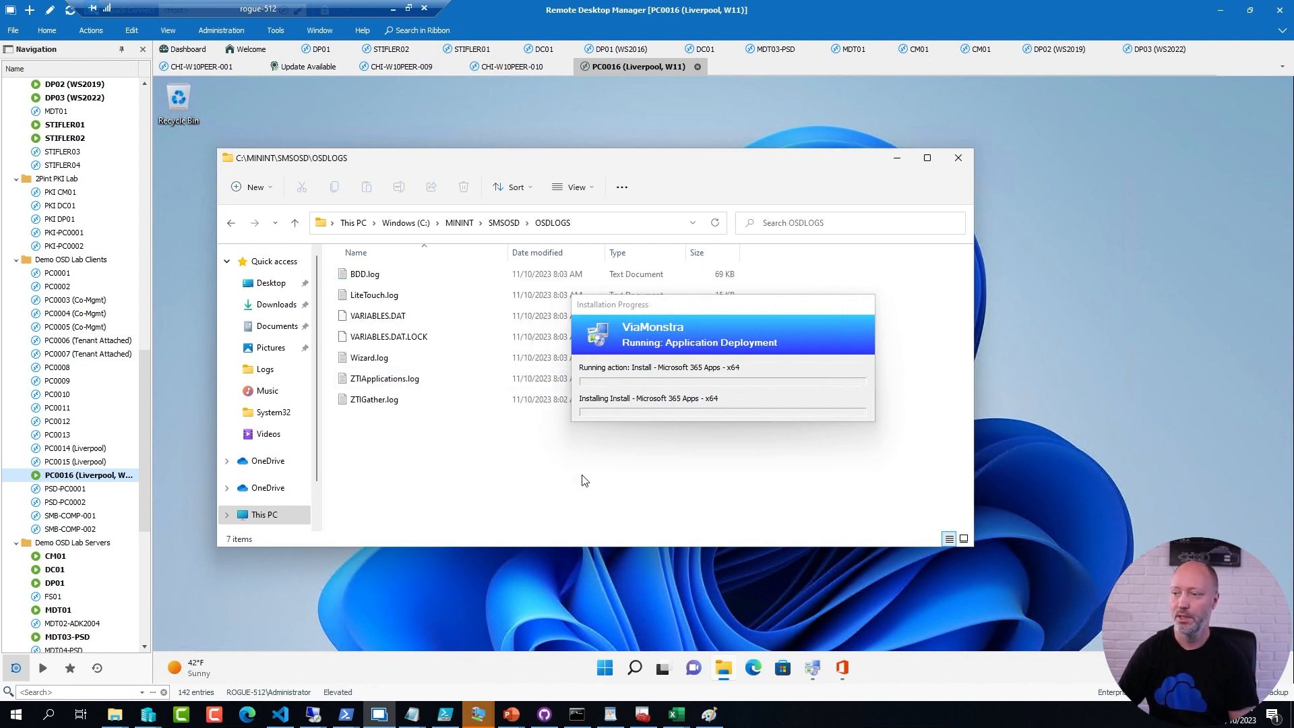
pyautogui.moveTo(369, 269)
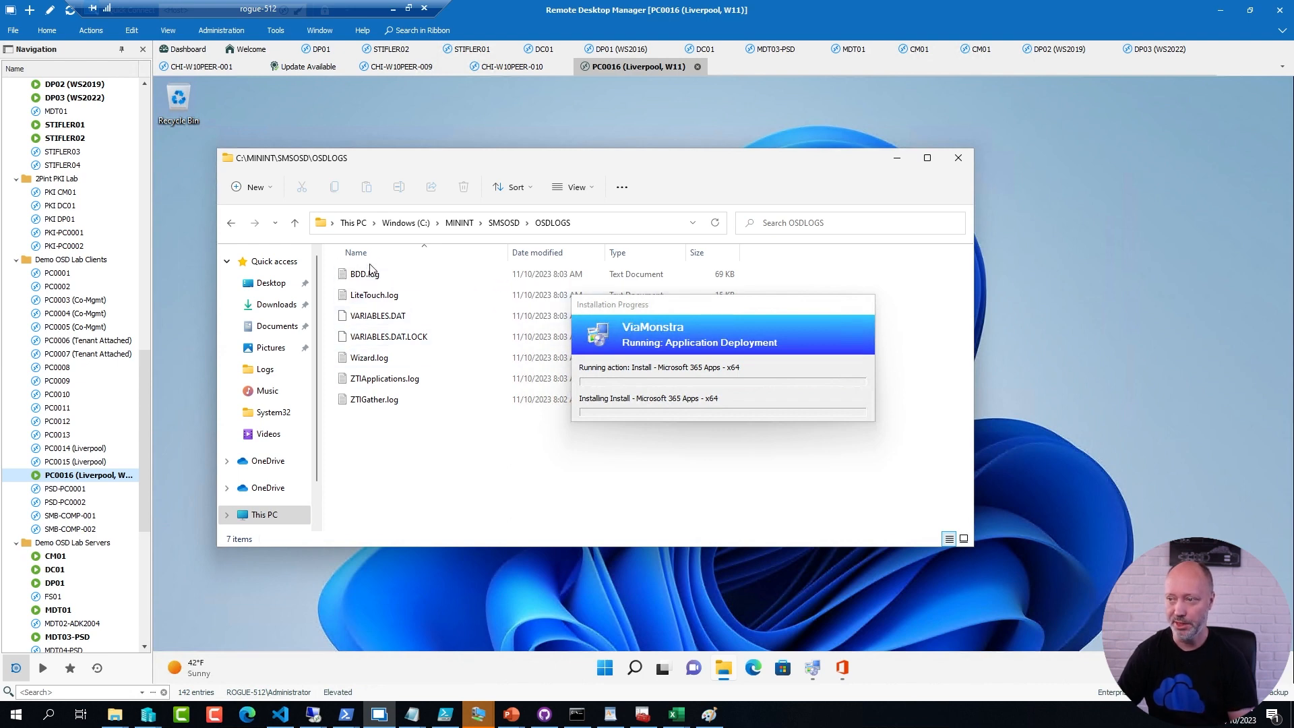
pyautogui.click(384, 378)
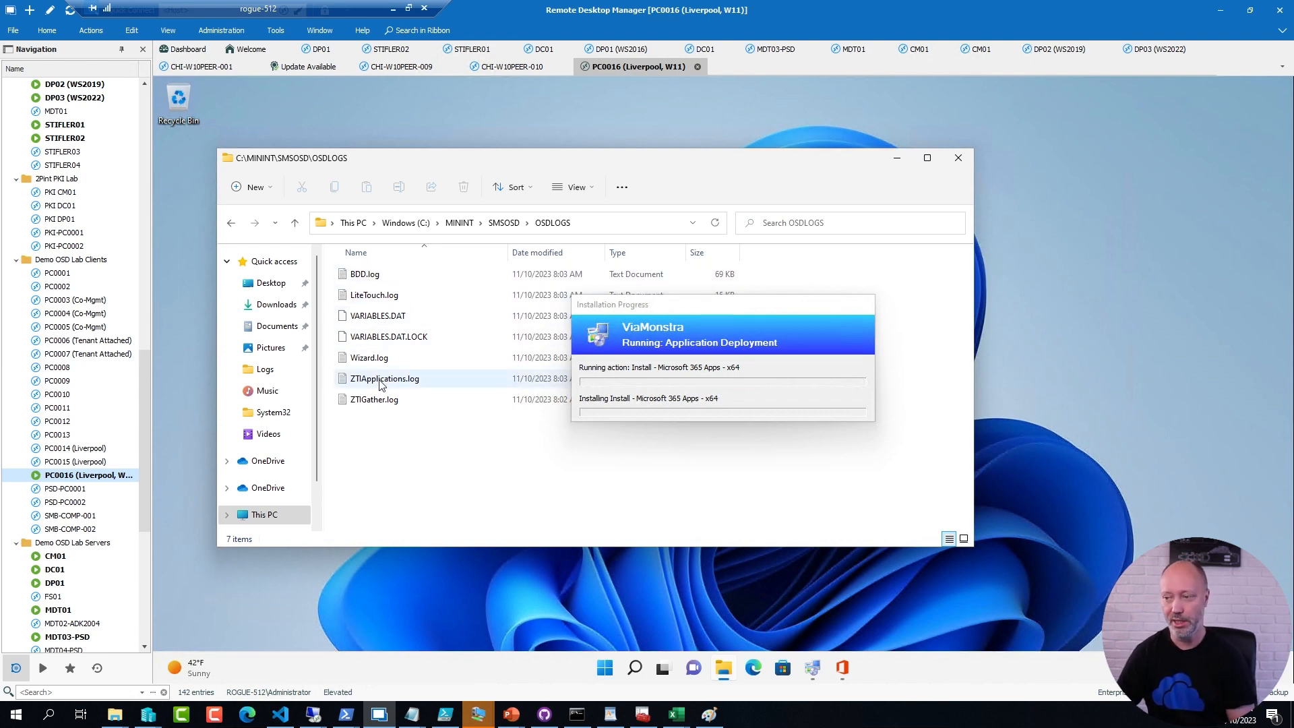
pyautogui.moveTo(385, 377)
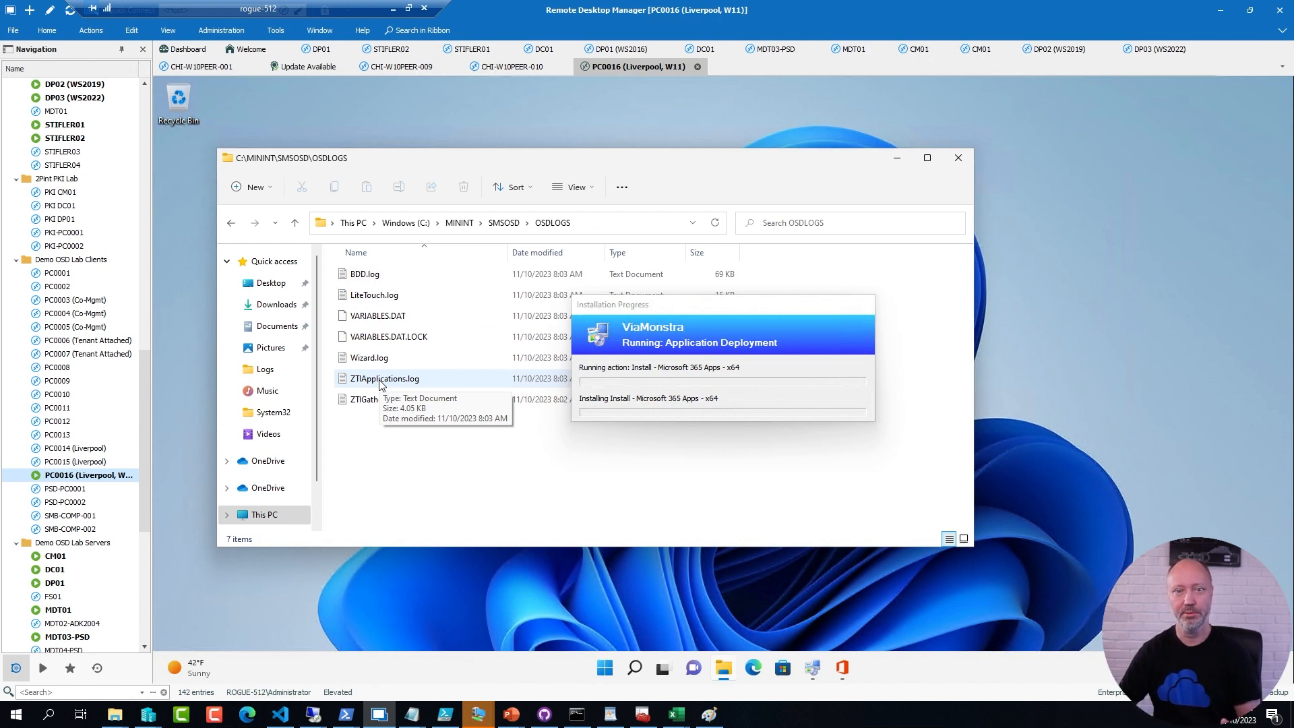
# View BDD.log in Notepad and close it
pyautogui.click(363, 273)
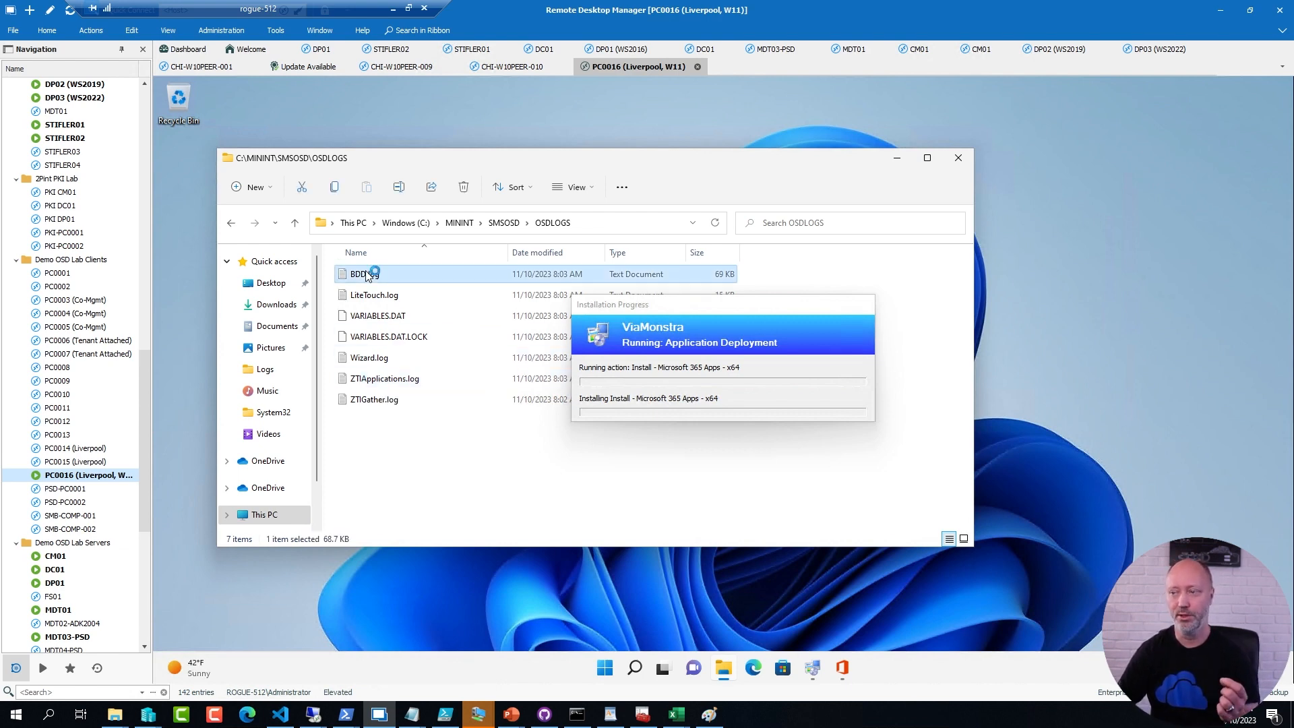
pyautogui.doubleClick(359, 274)
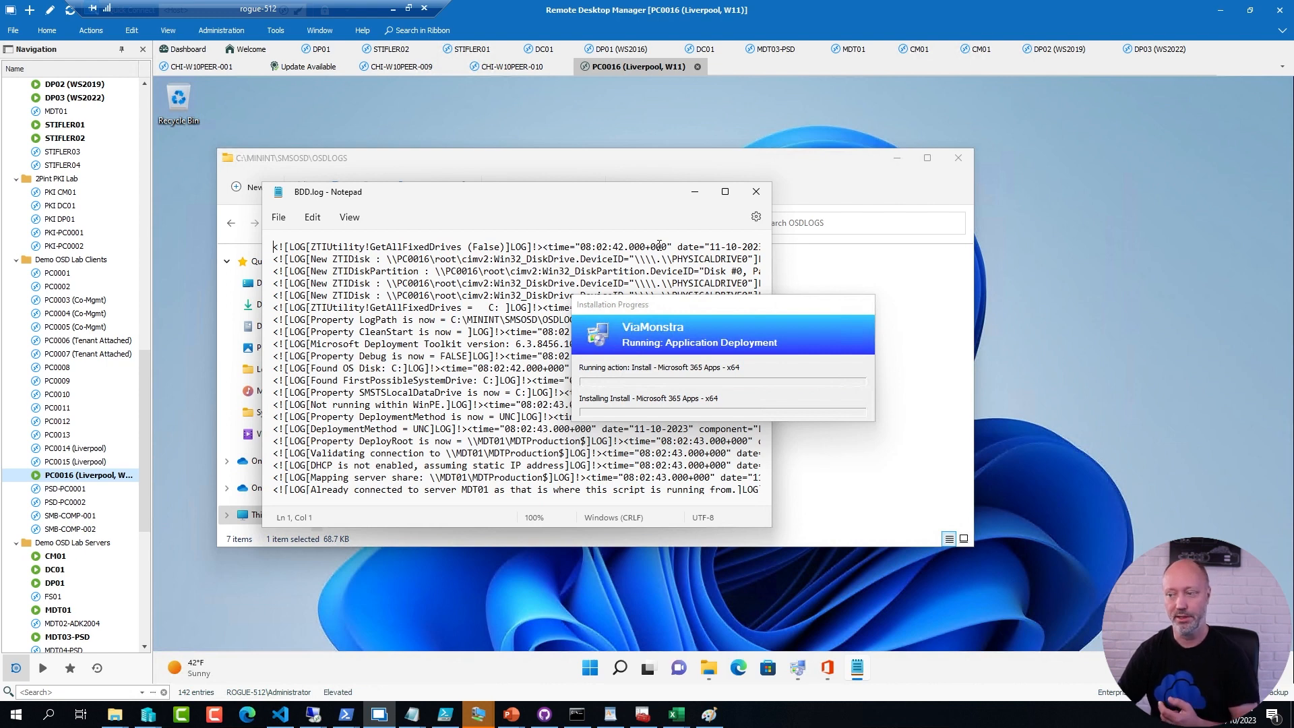
pyautogui.click(753, 192)
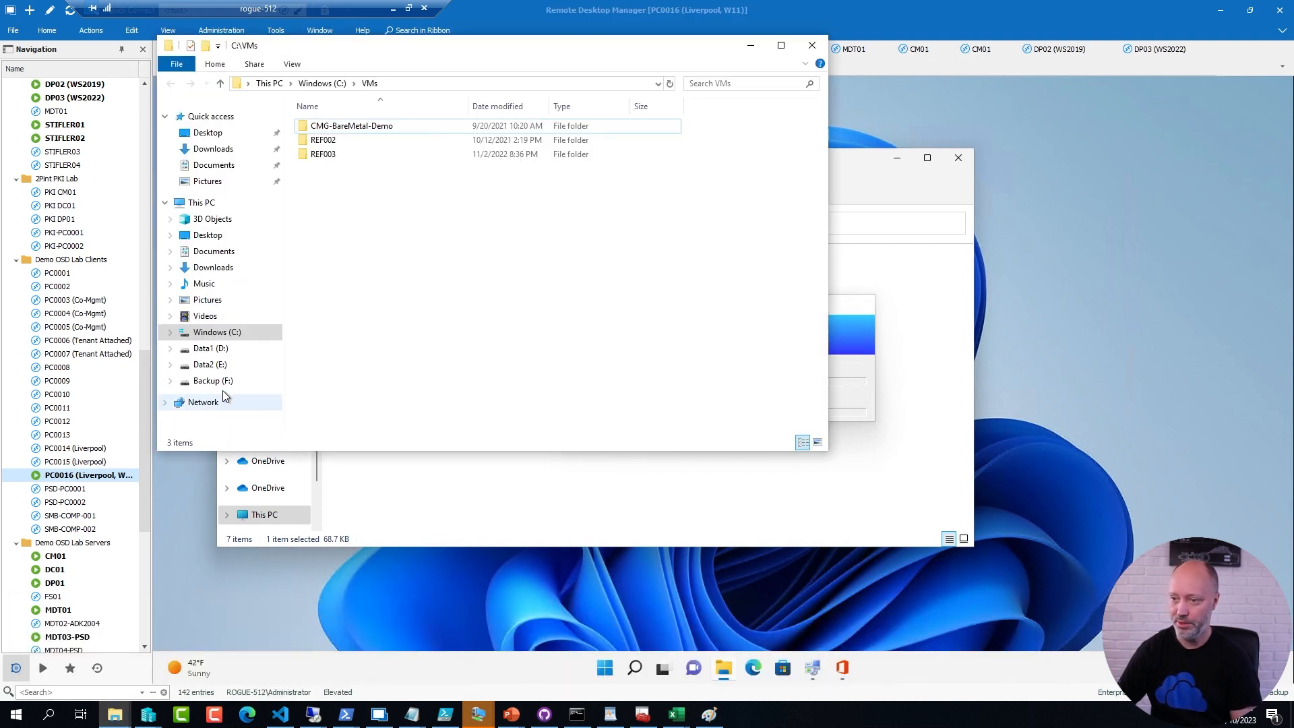
# Take cmtrace.exe from F:\Downloads\CMTrace for the remote PC's desktop
pyautogui.click(212, 380)
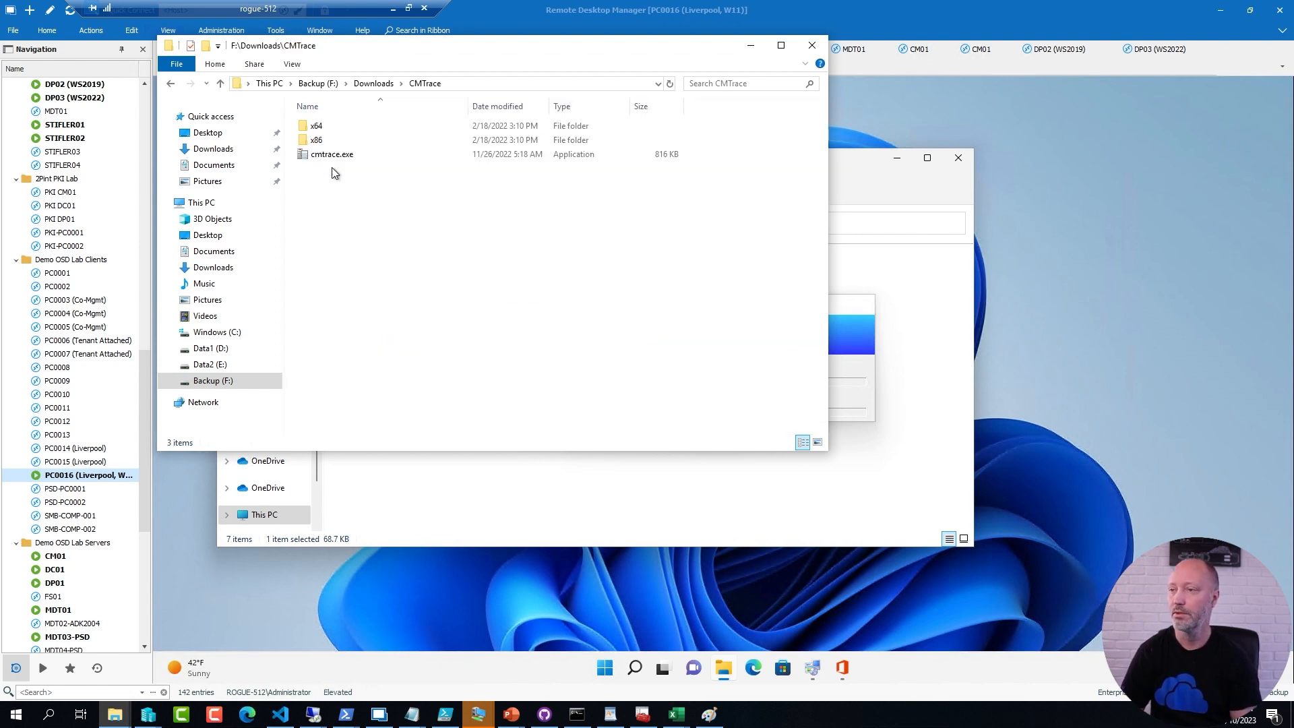
pyautogui.click(331, 153)
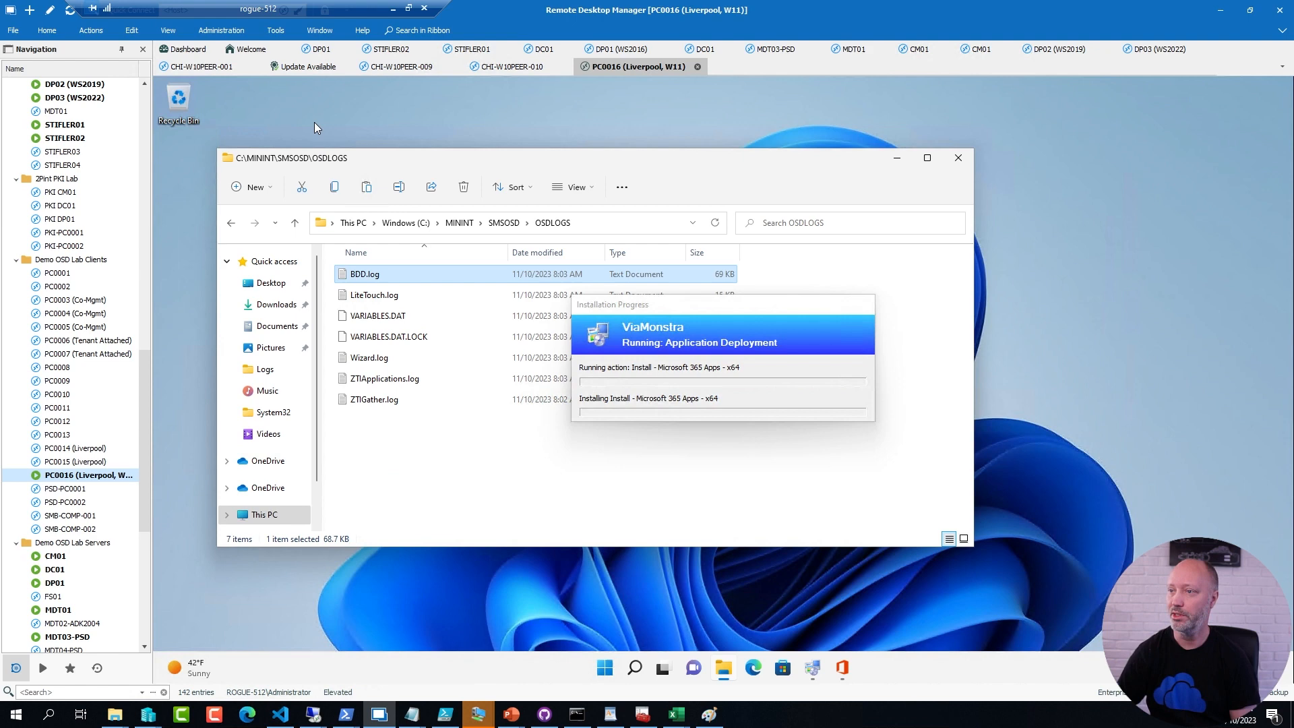
pyautogui.moveTo(178, 170)
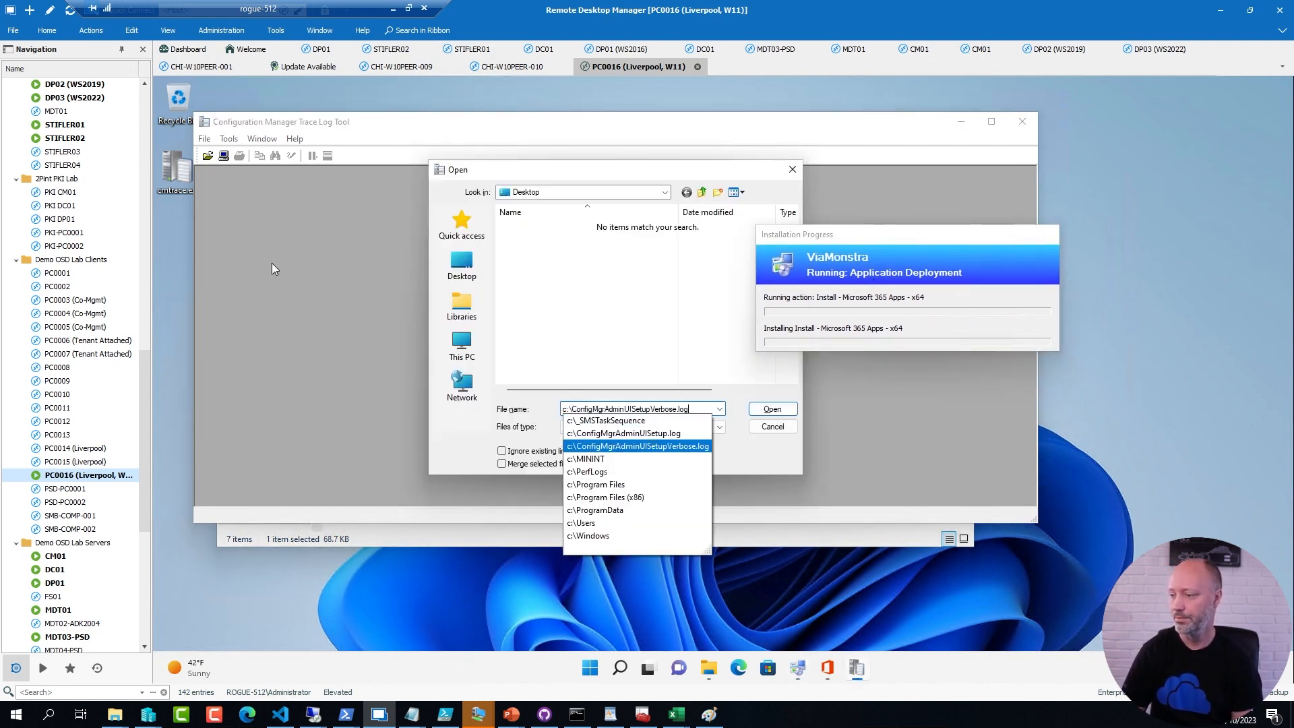
# Load BDD.log in CMTrace and inspect the Microsoft 365 Apps install entries
pyautogui.click(586, 458)
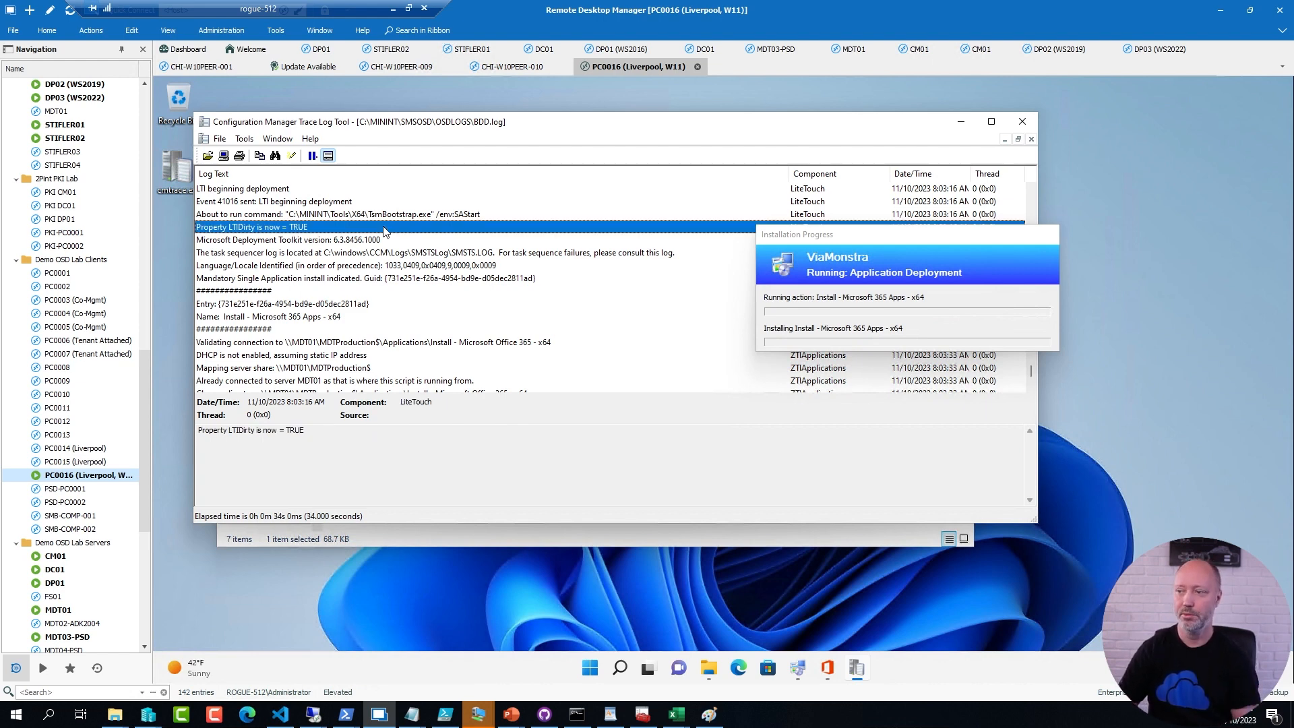
pyautogui.moveTo(330, 318)
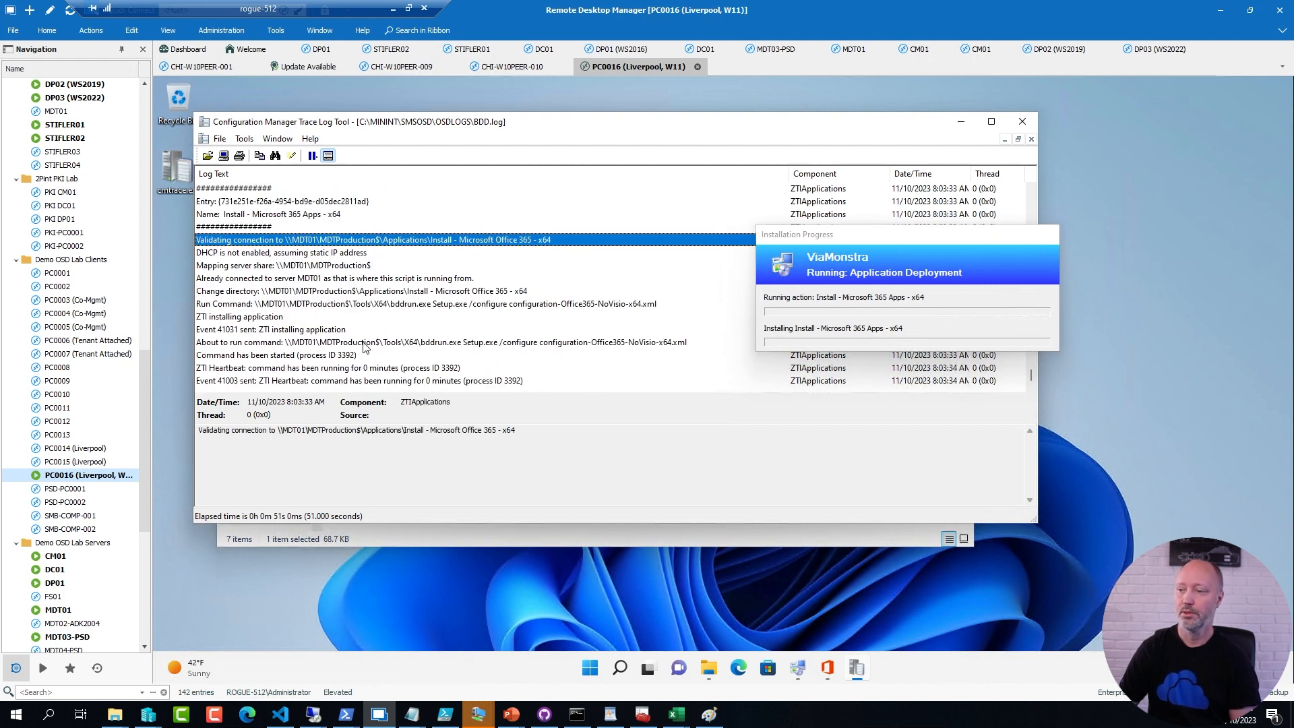
pyautogui.click(437, 341)
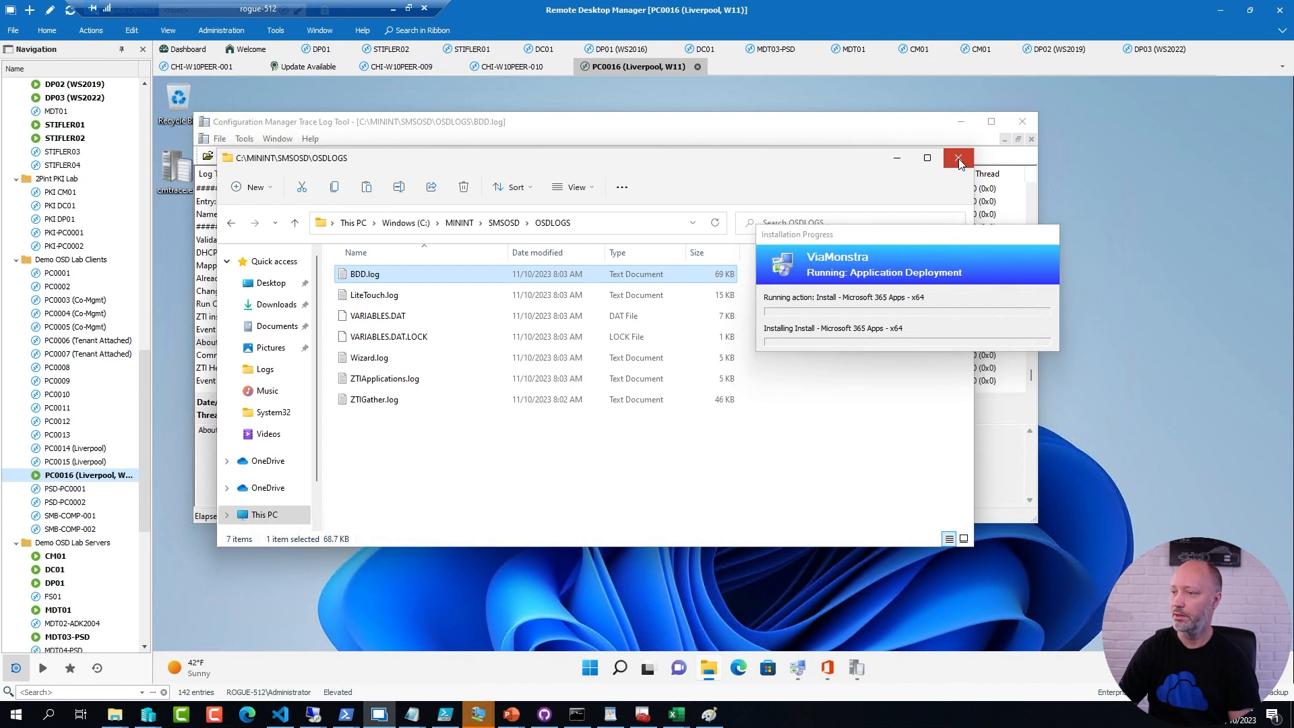
# Close the OSDLOGS window to reveal the Deployment Summary reporting success
pyautogui.click(958, 158)
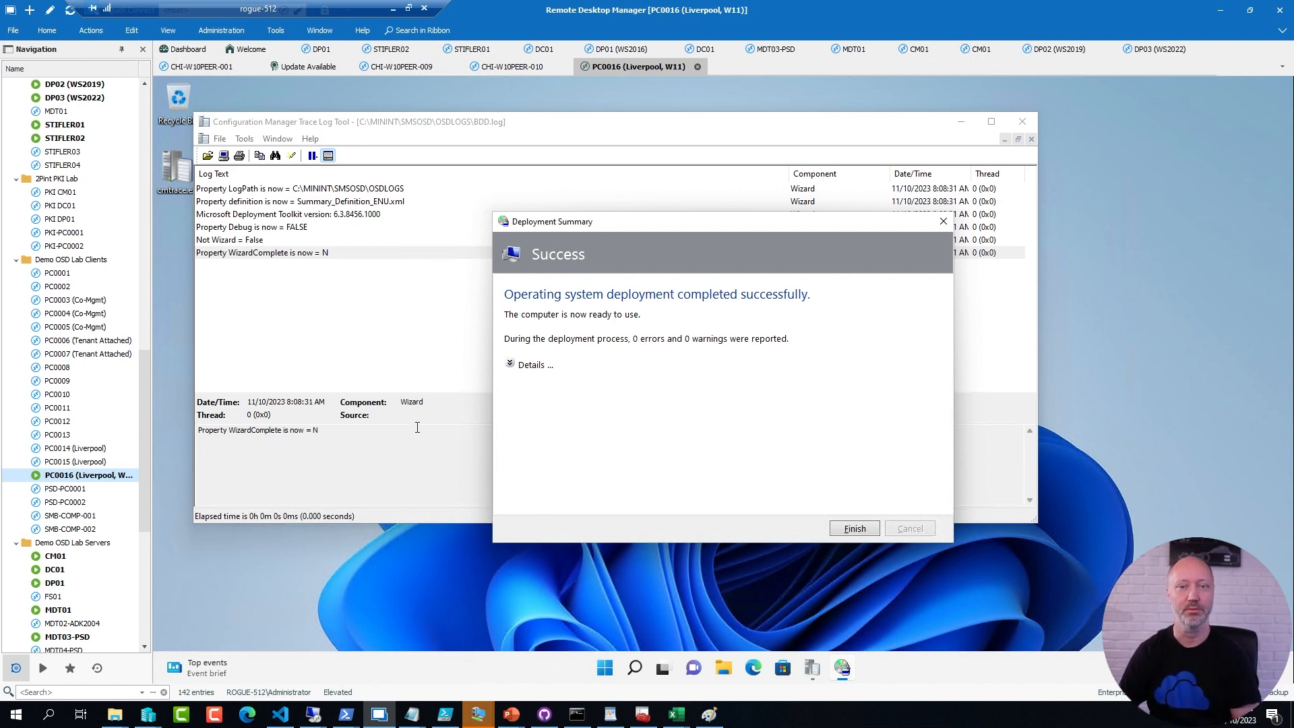
pyautogui.moveTo(346, 282)
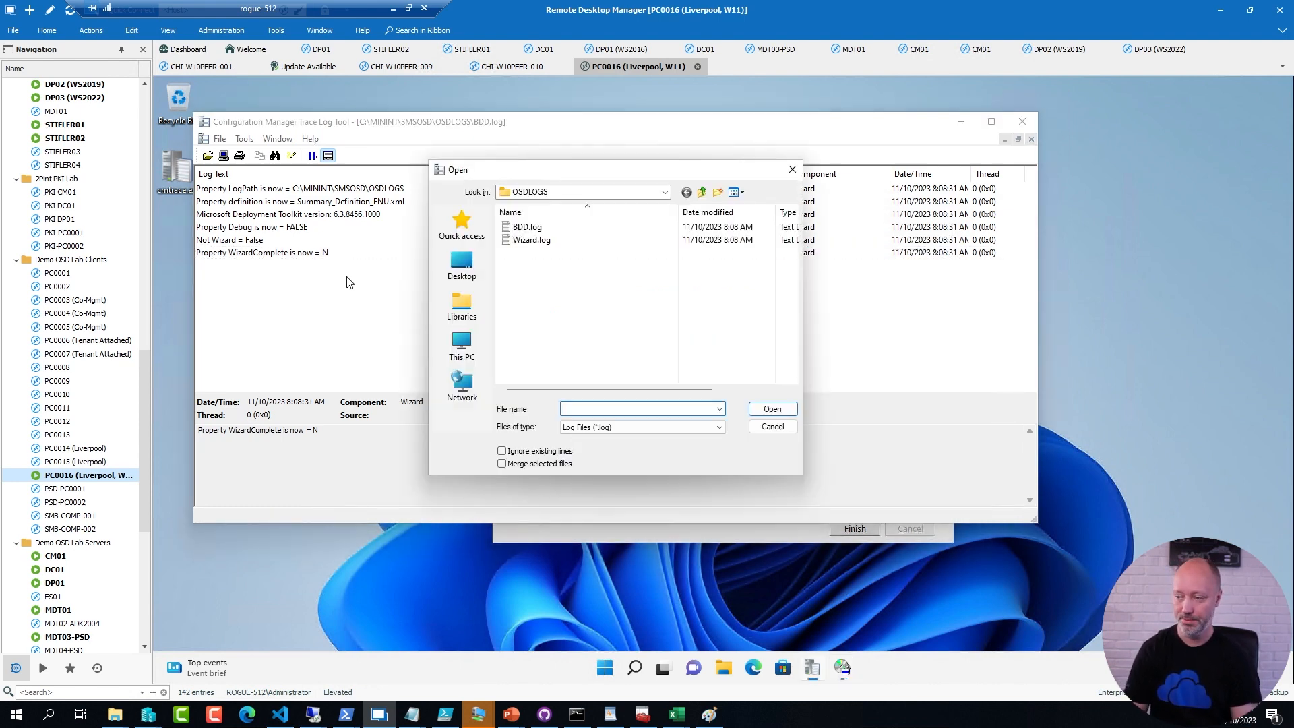
# Load the final BDD.log from c:\Windows\Temp\DeploymentLogs and confirm Microsoft 365 Apps x64 installed and logs copied to MDT01
pyautogui.write('c:\\Windows\\Temp')
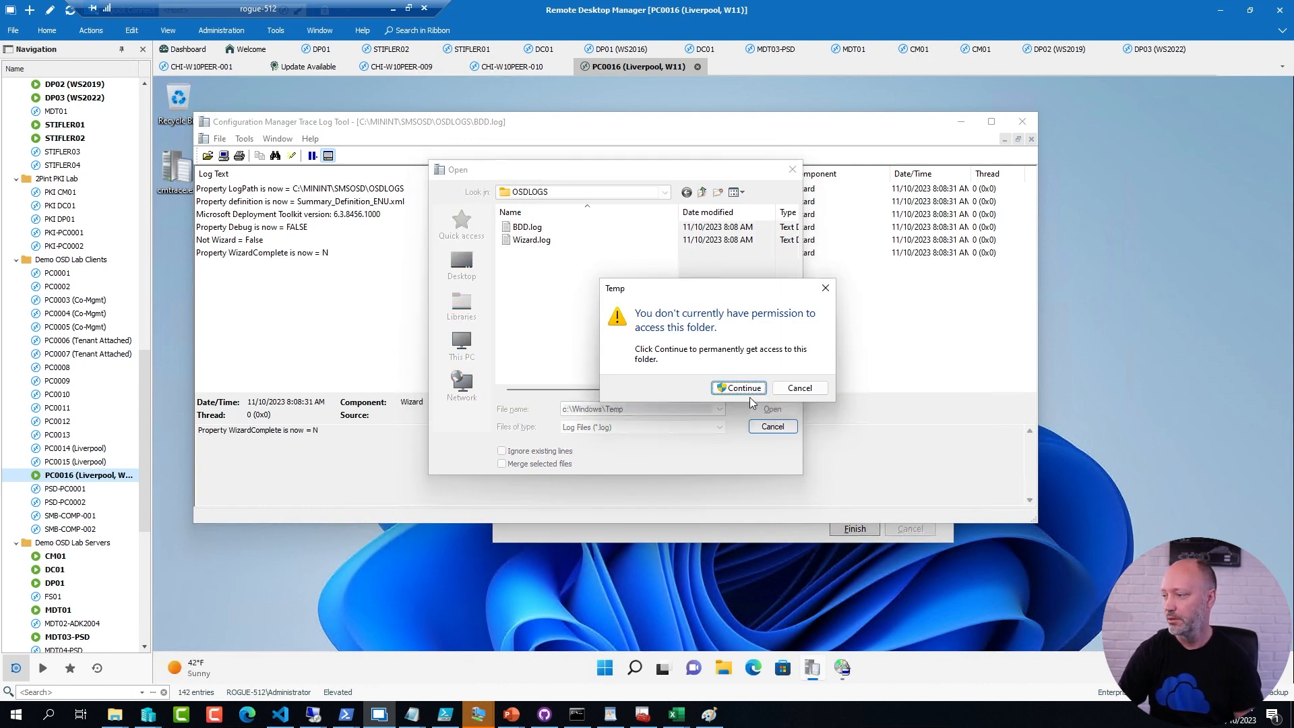
pyautogui.click(738, 388)
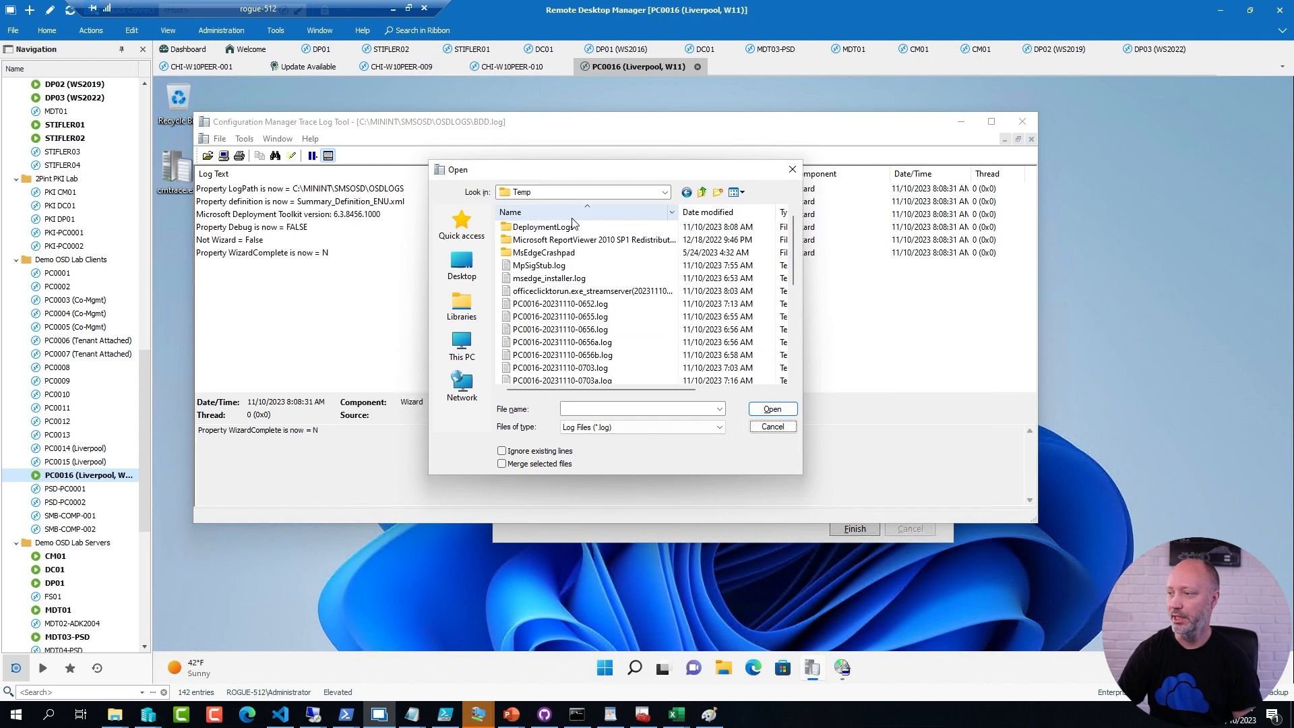
pyautogui.doubleClick(547, 226)
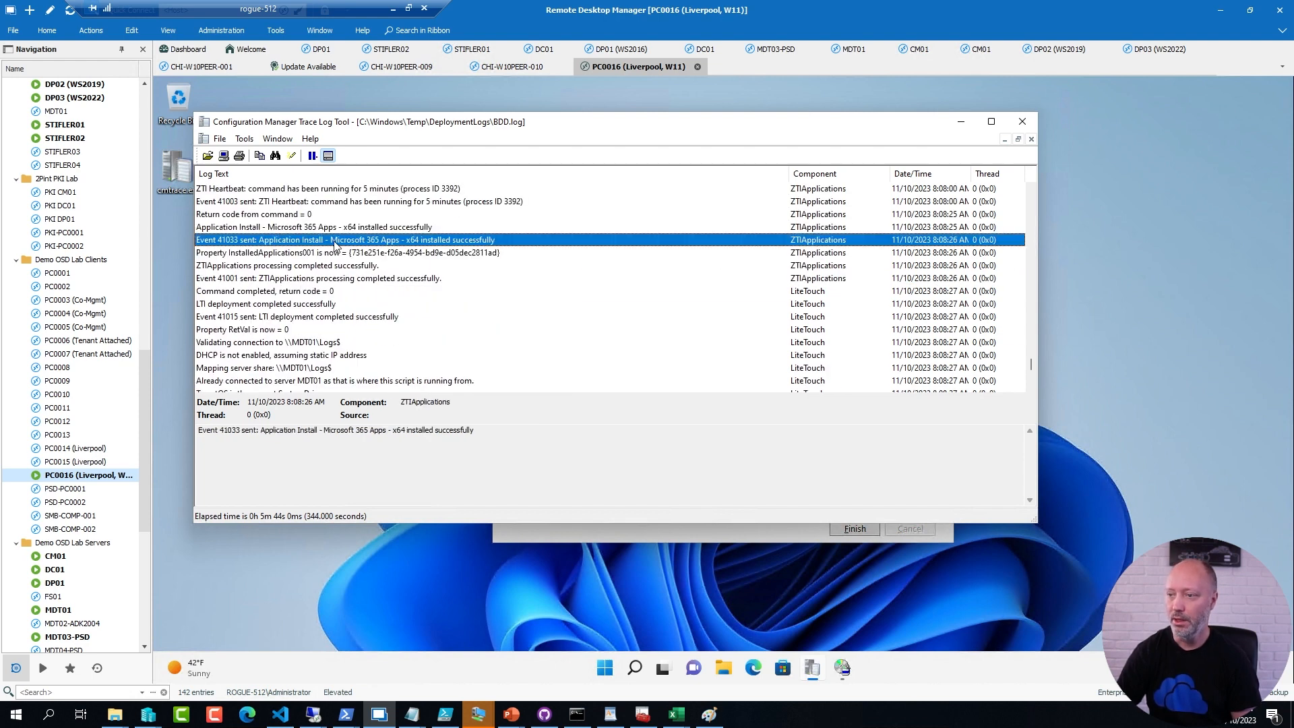
pyautogui.moveTo(446, 290)
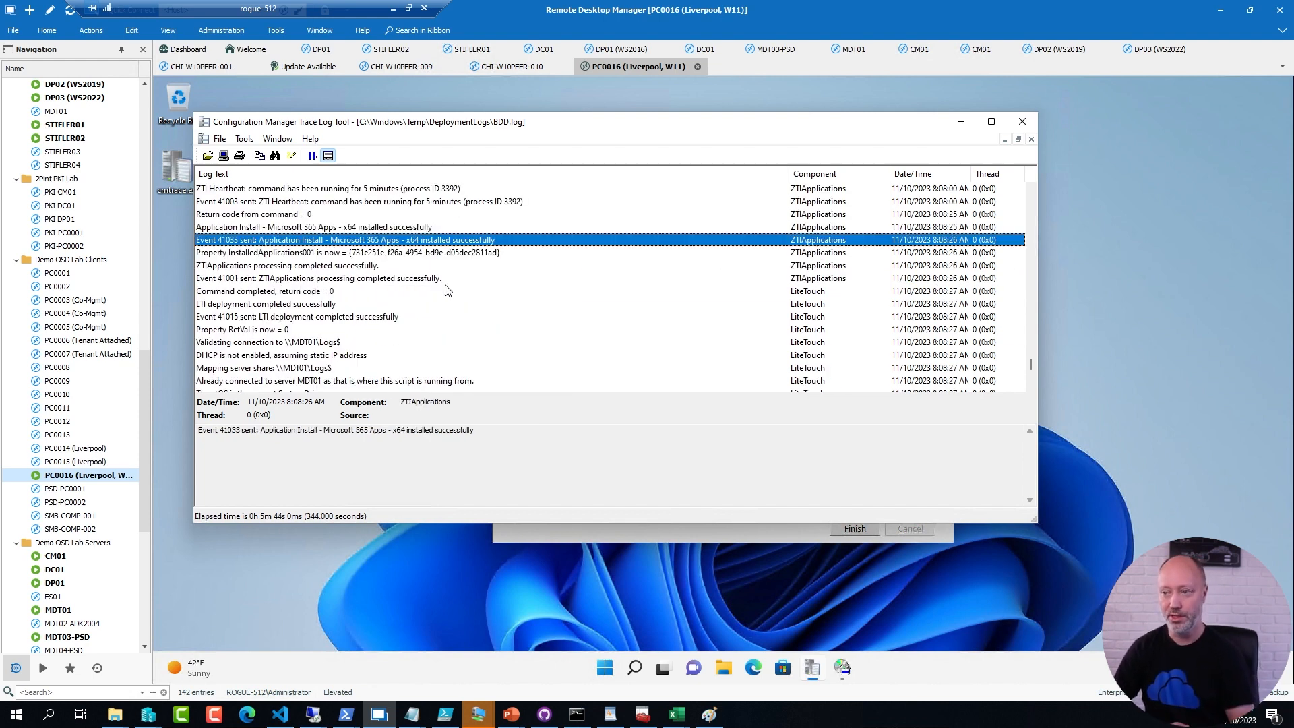
pyautogui.scroll(-3)
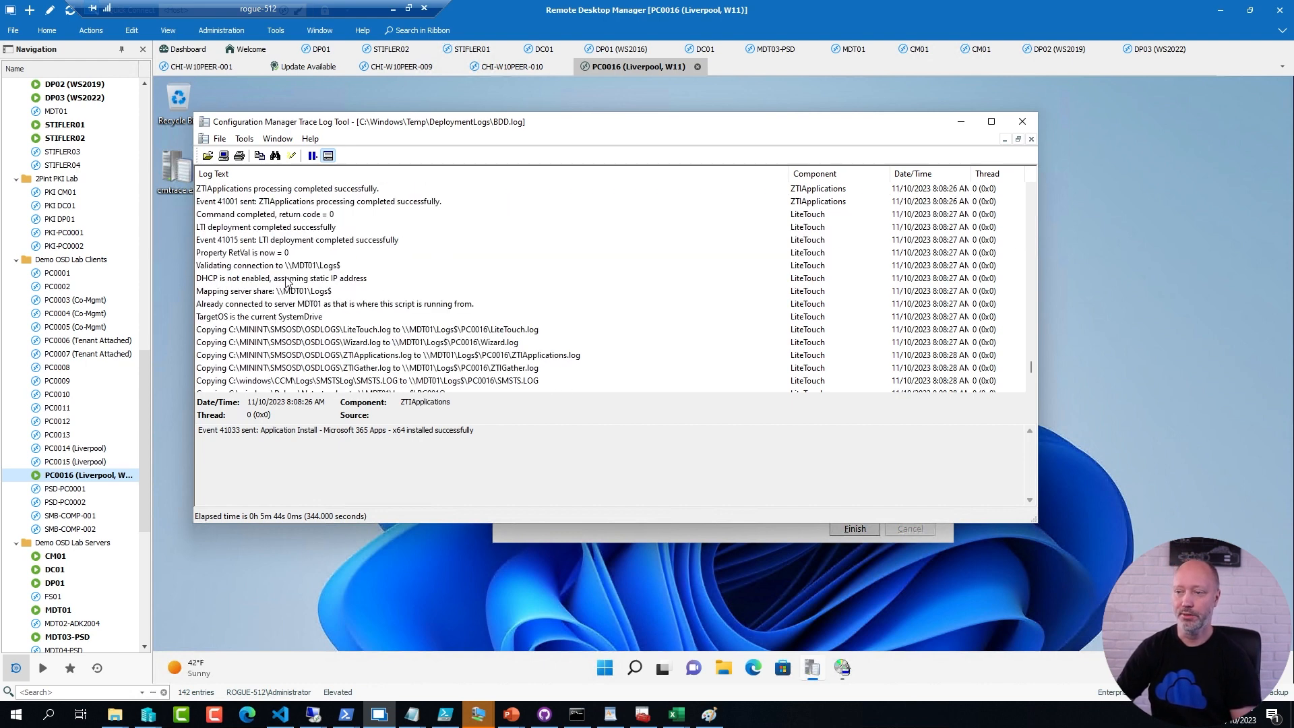
pyautogui.click(267, 266)
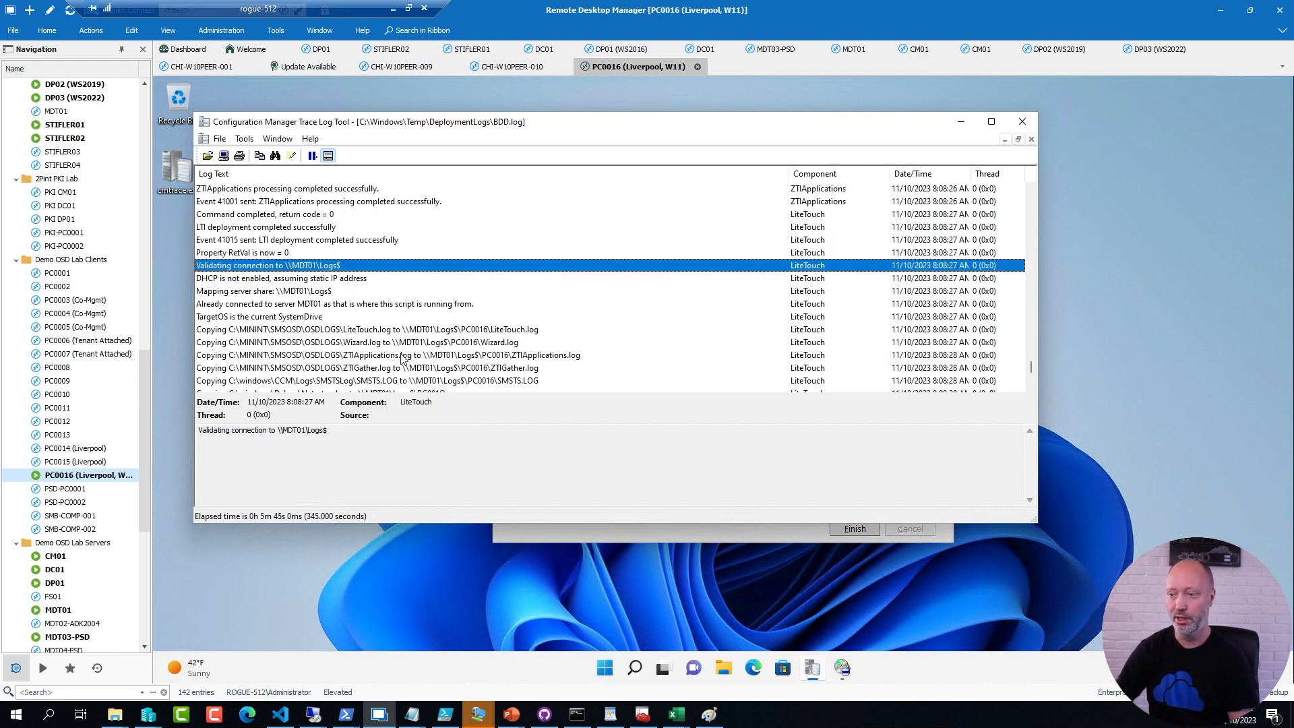